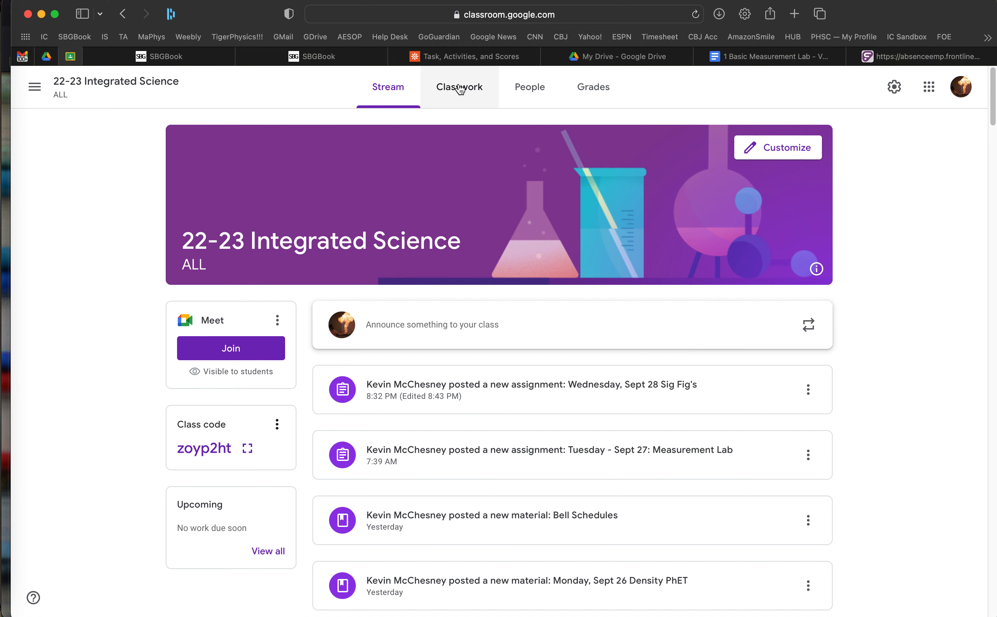
# Show the Classwork listing filtered to Start of School Documents and scroll to the SBGBook gradebook post
pyautogui.click(459, 86)
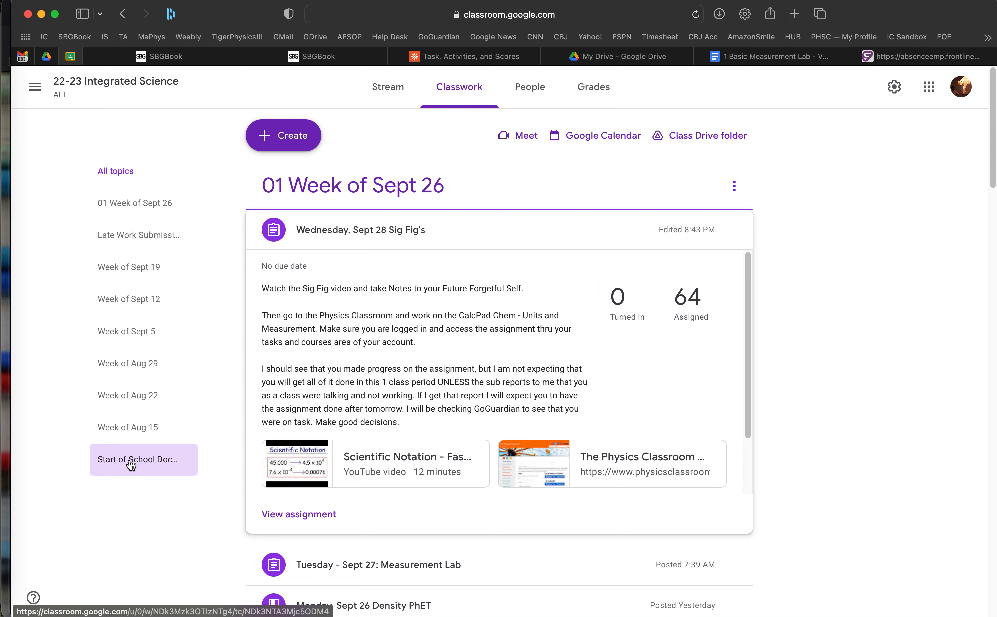
pyautogui.click(137, 460)
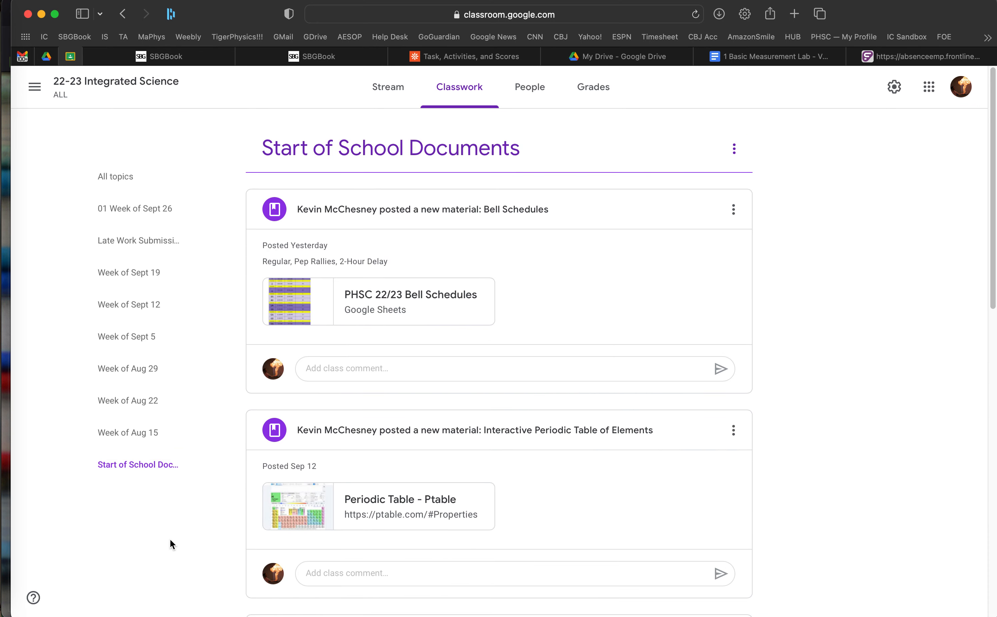
pyautogui.scroll(-3)
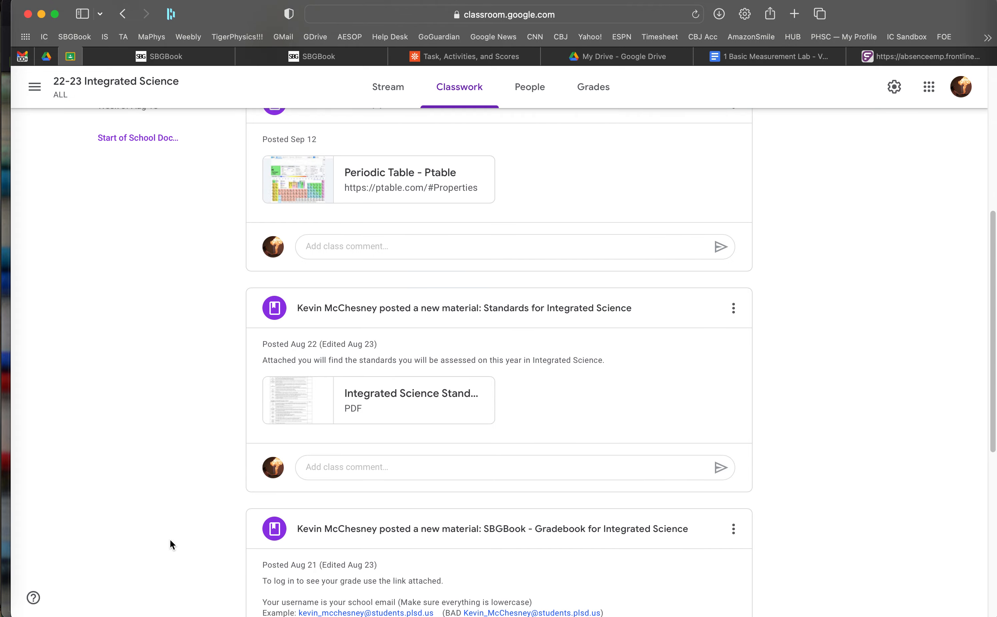
pyautogui.scroll(-3)
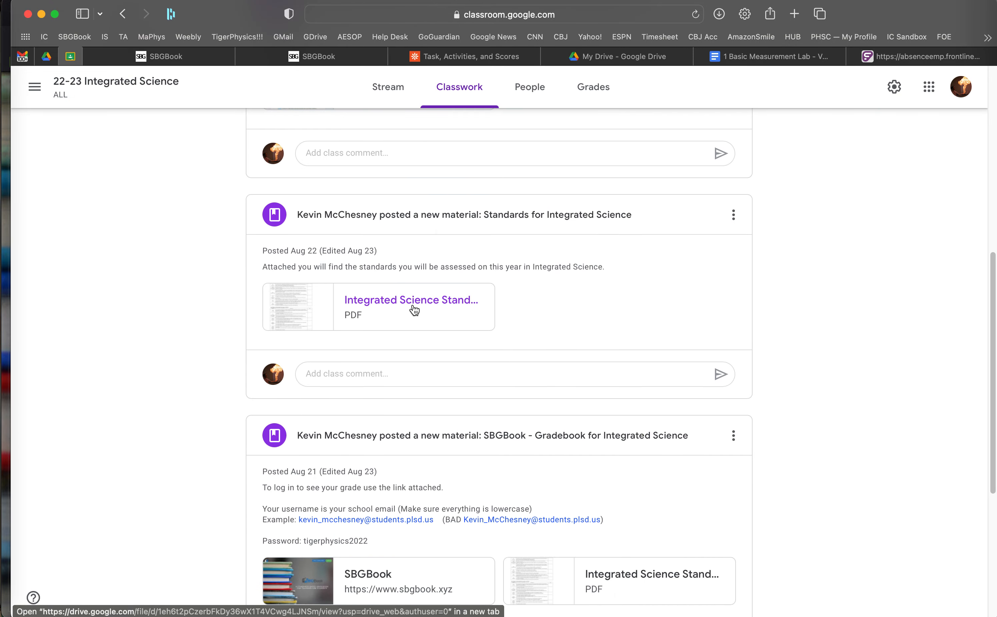
pyautogui.moveTo(414, 300)
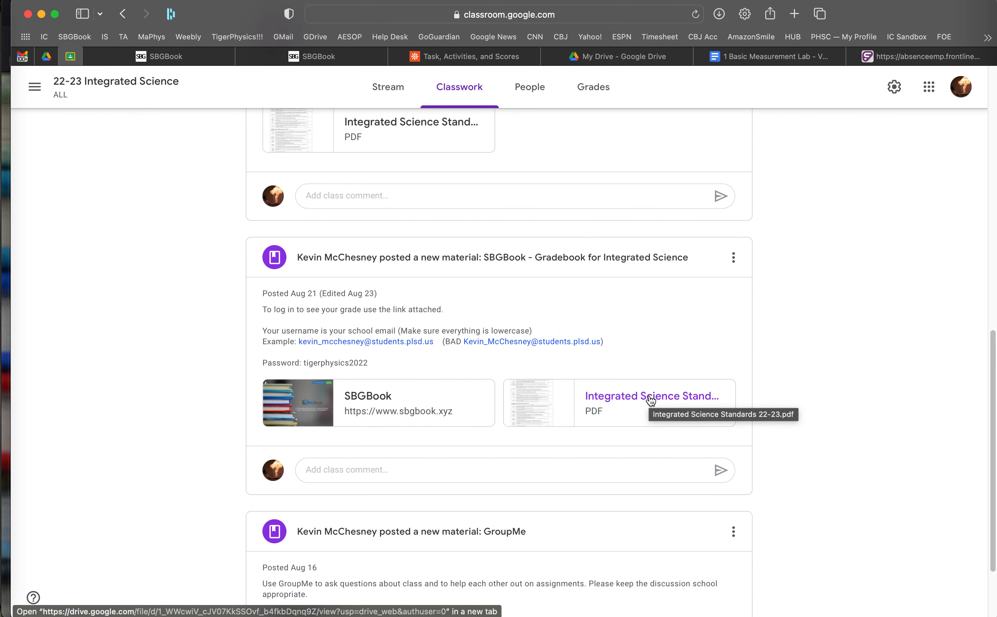
pyautogui.click(651, 399)
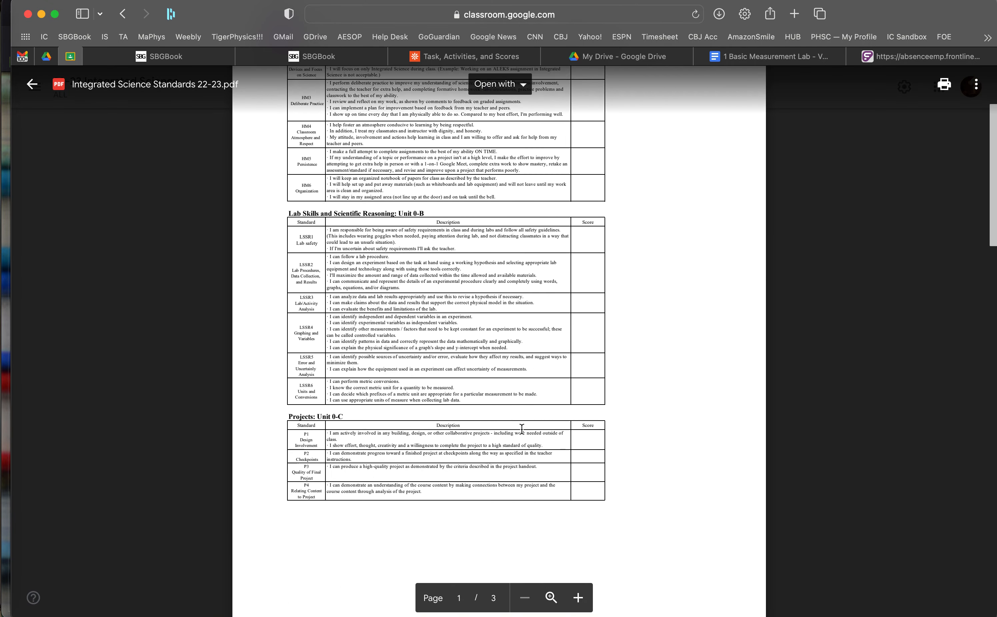
pyautogui.click(576, 597)
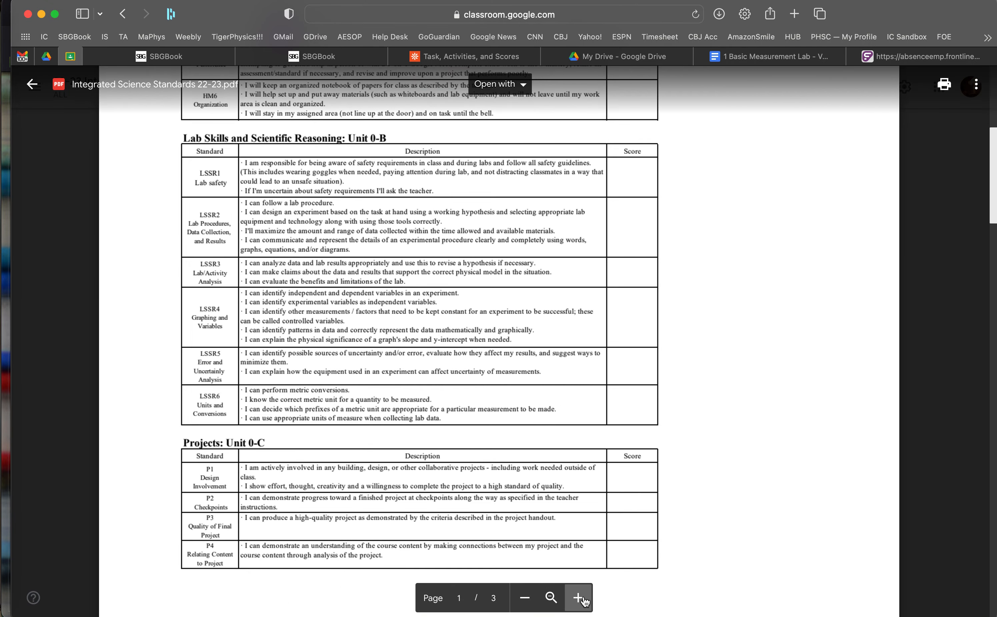
pyautogui.scroll(-3)
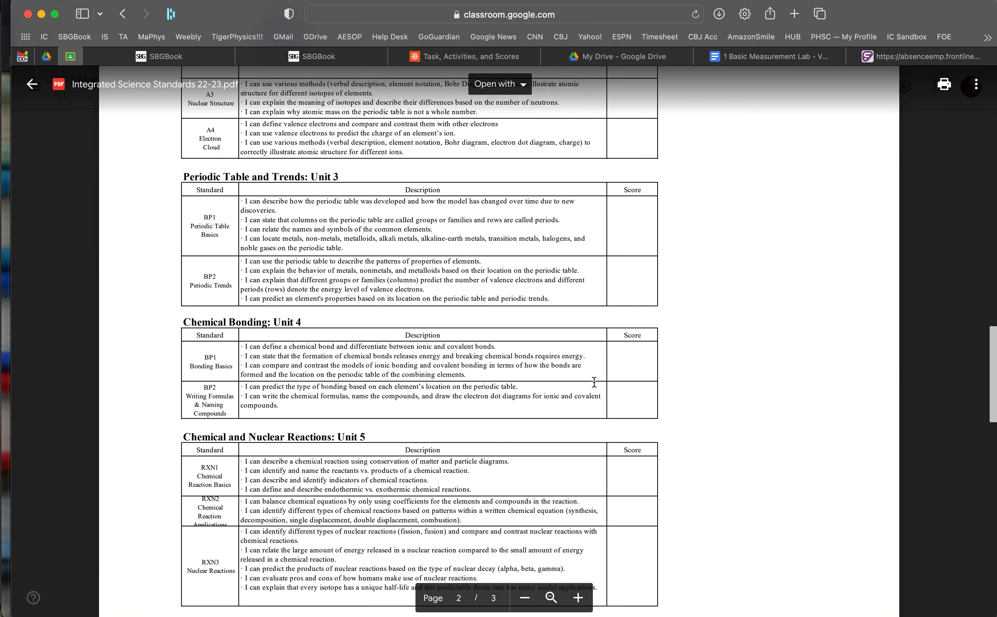
pyautogui.scroll(-3)
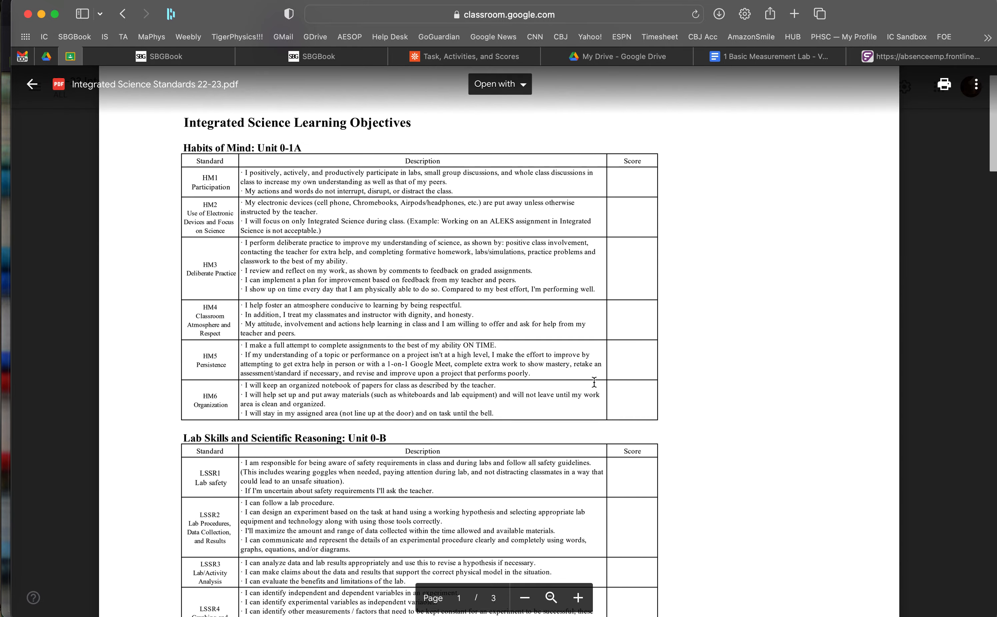
pyautogui.scroll(-3)
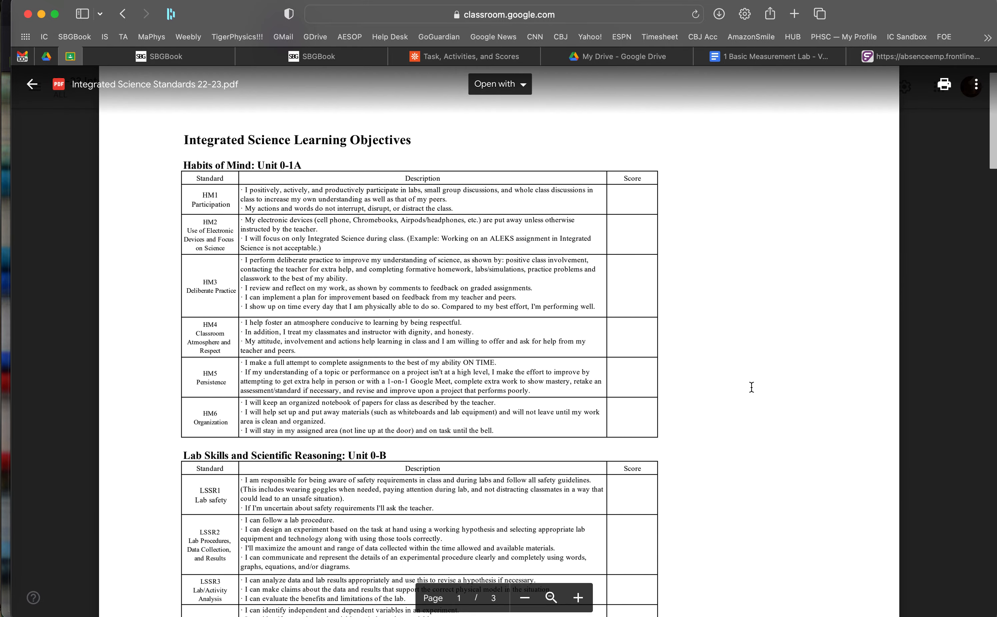
pyautogui.click(32, 84)
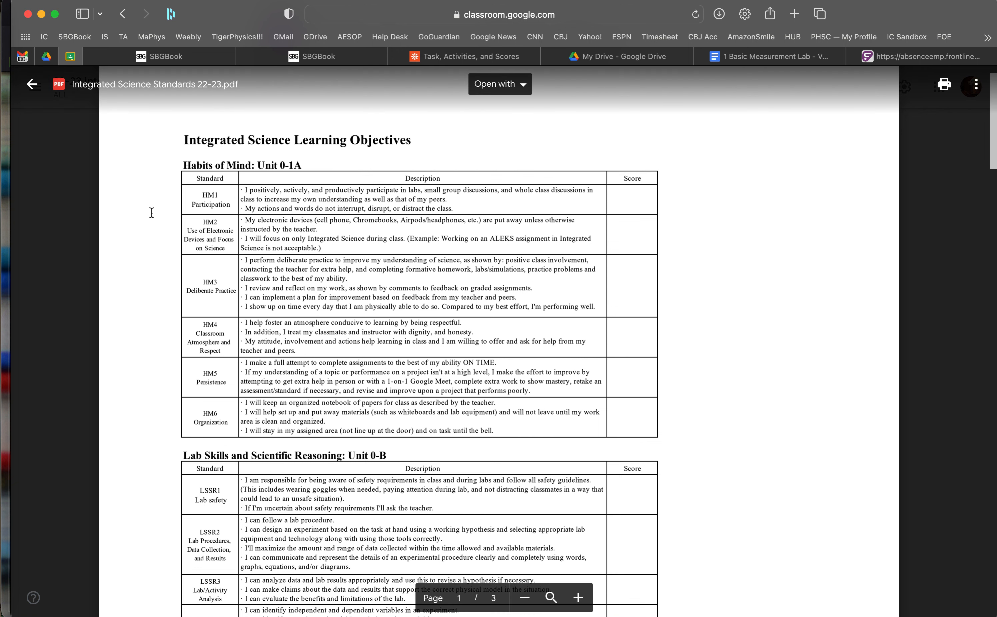
pyautogui.click(32, 84)
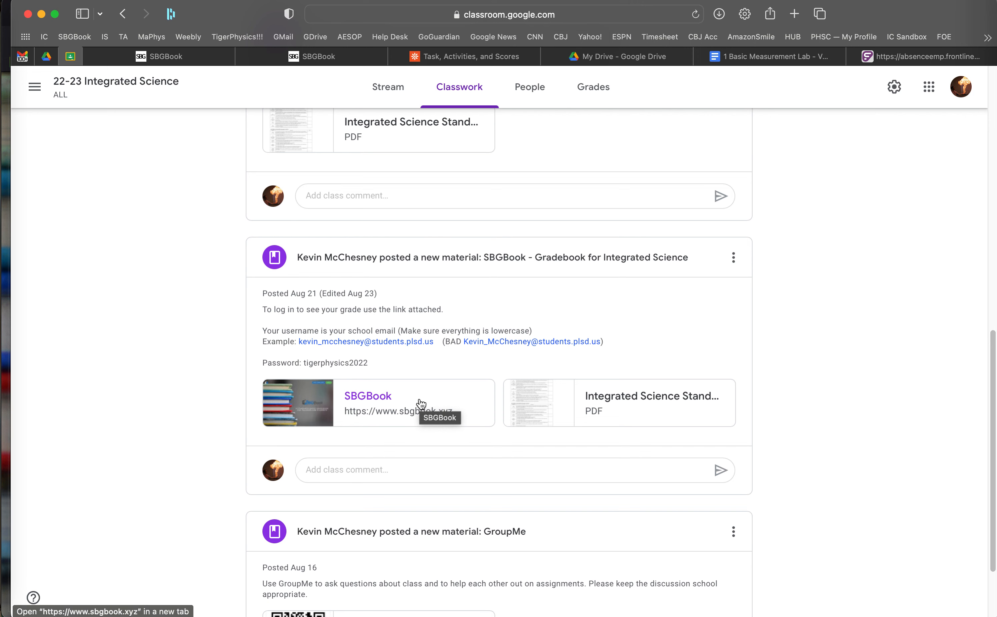
# Reach the SBGBook sign-in form and enter the username 'tigerphysics'
pyautogui.click(367, 396)
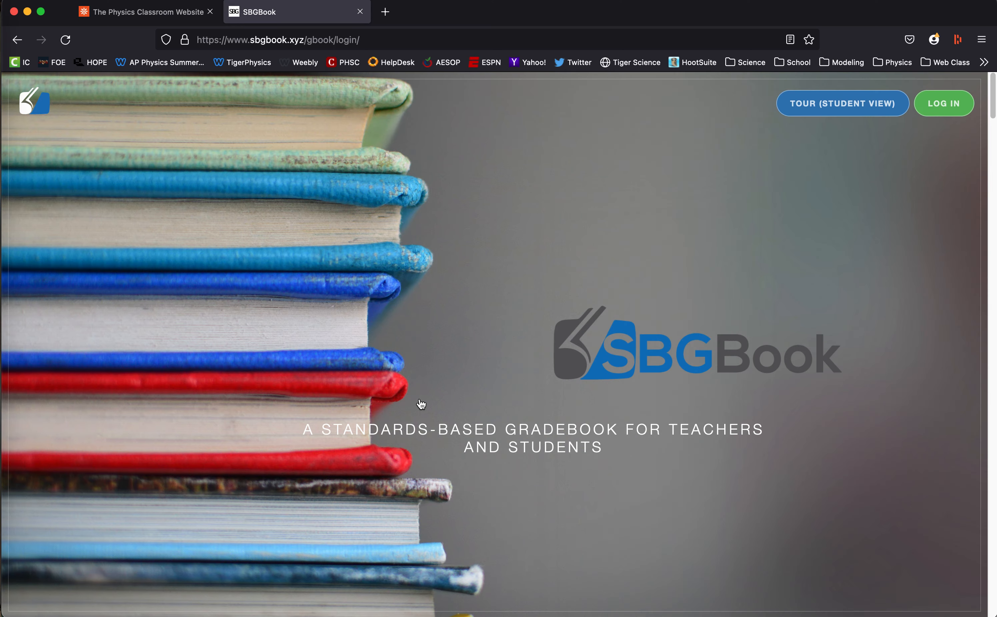
pyautogui.click(944, 102)
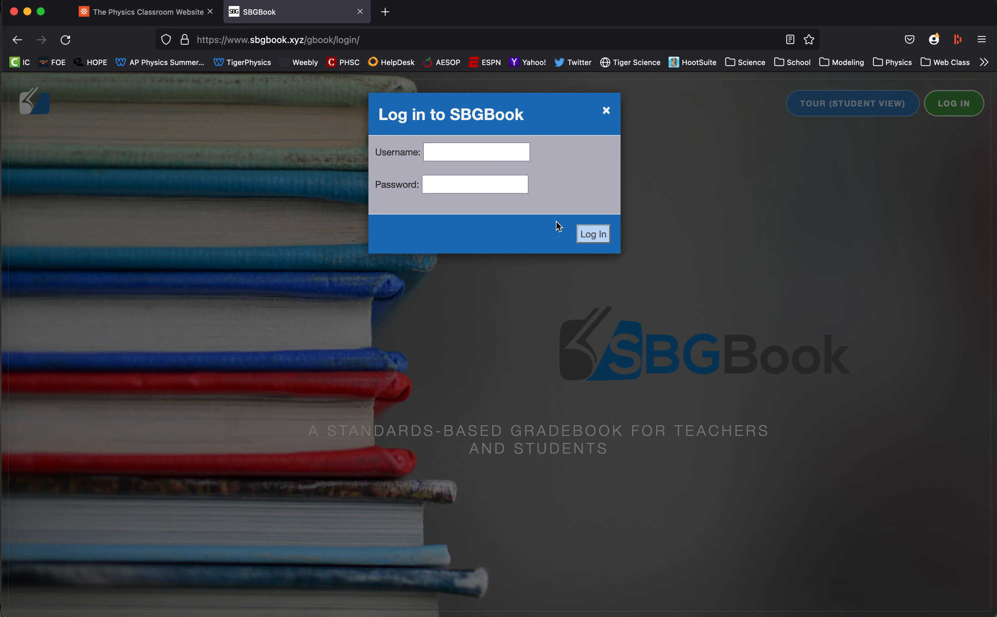
pyautogui.click(592, 233)
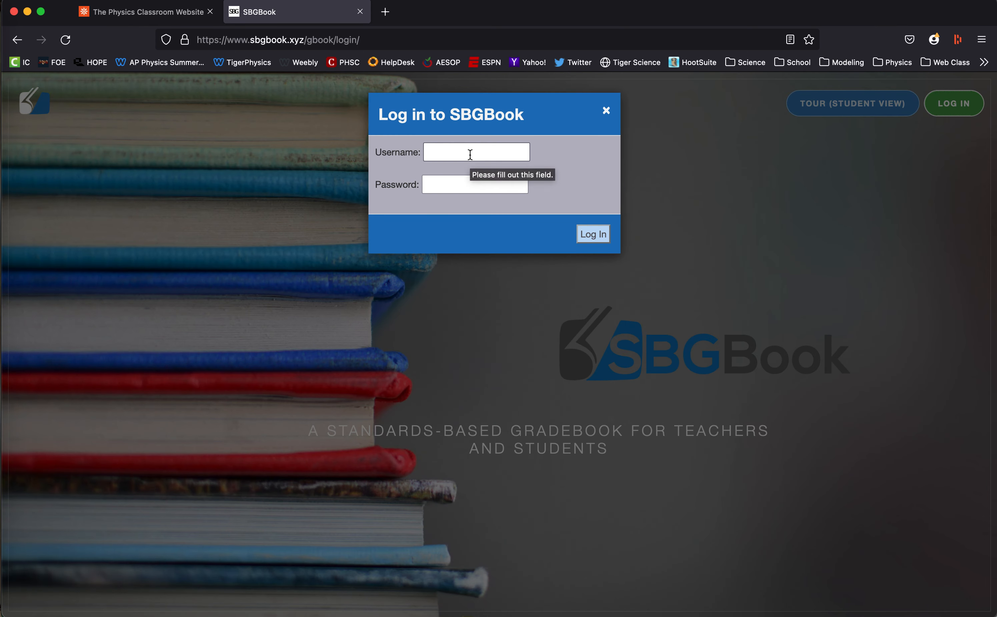
pyautogui.write('t')
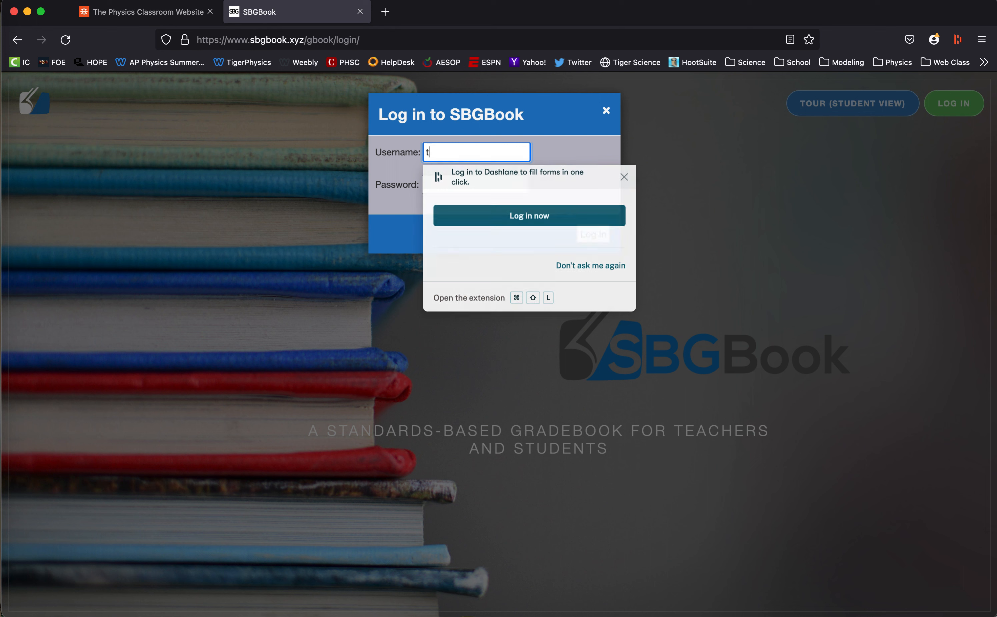
pyautogui.write('igerphsyu')
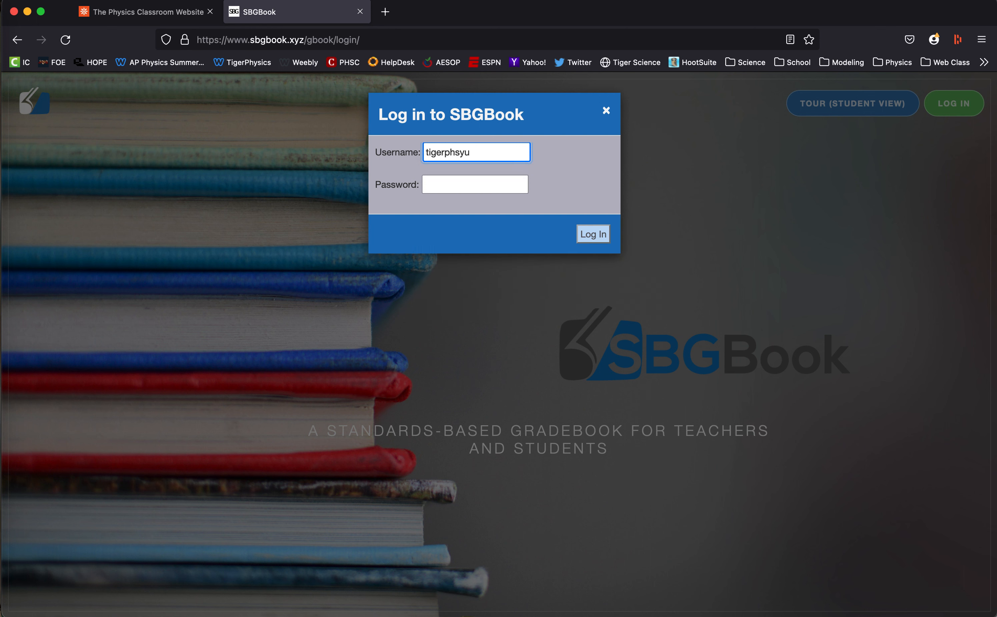
pyautogui.write('tigerphysi')
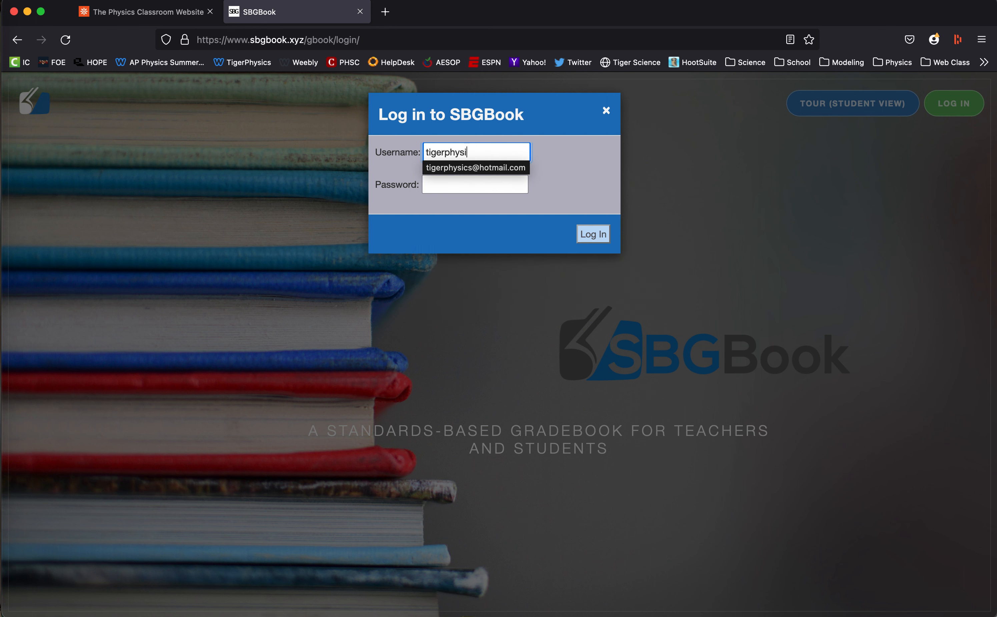
pyautogui.write('cs')
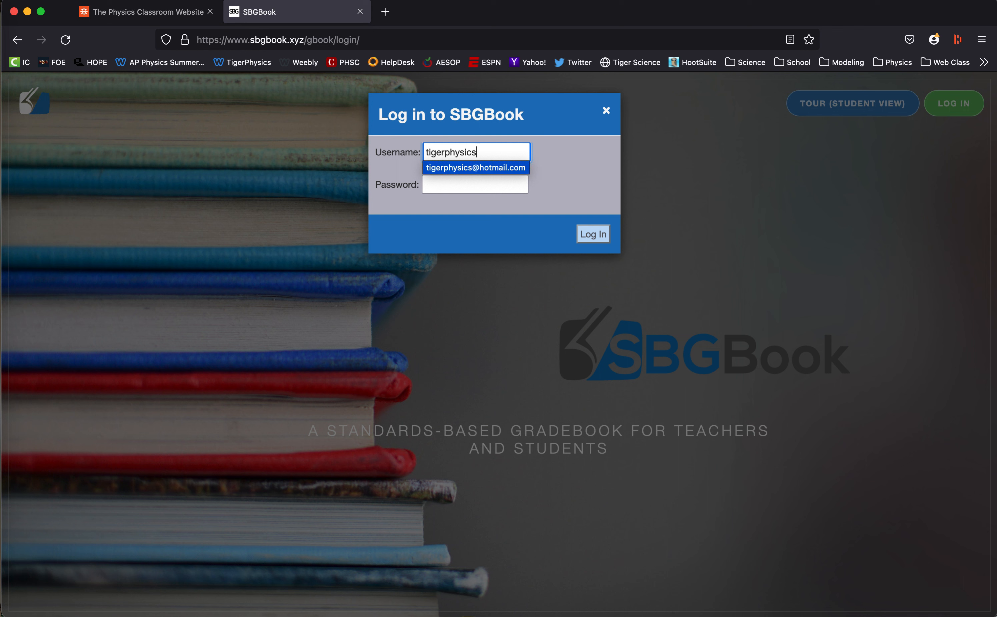
pyautogui.click(475, 168)
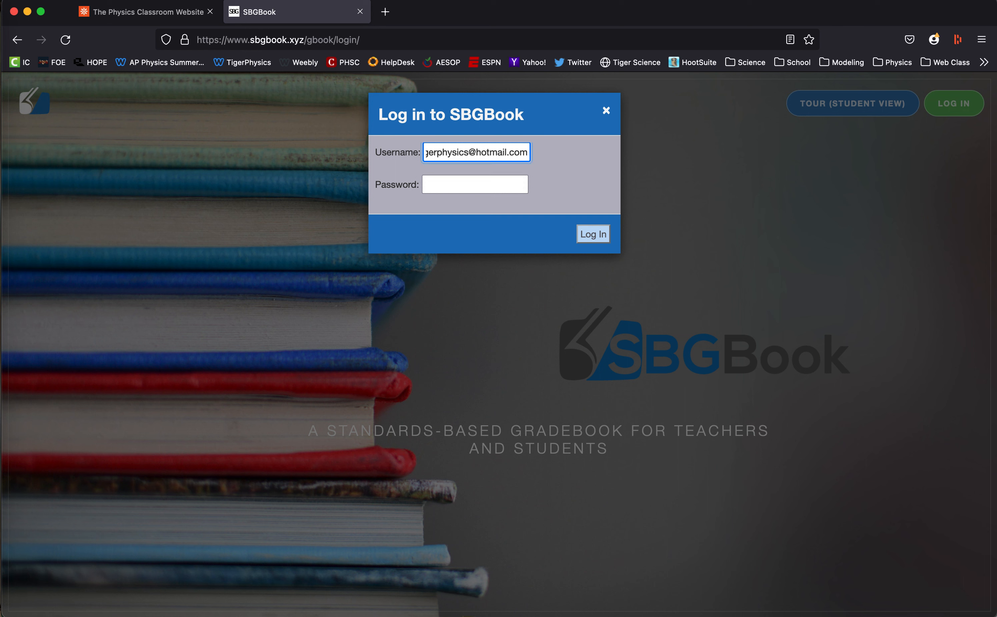
# Enter the password and log in to the student's gradebook page
pyautogui.click(474, 185)
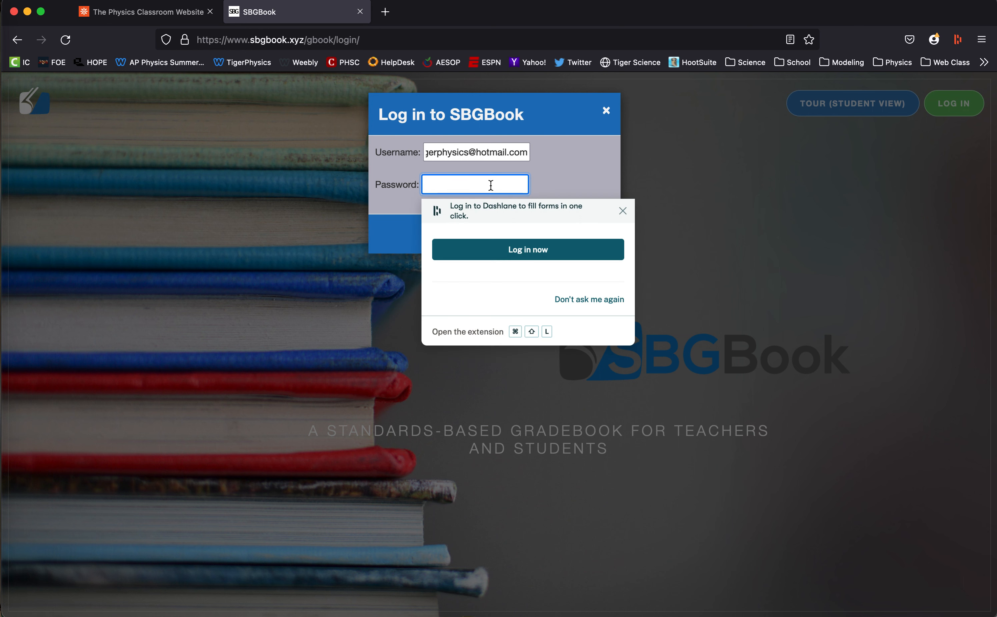
pyautogui.write('•••')
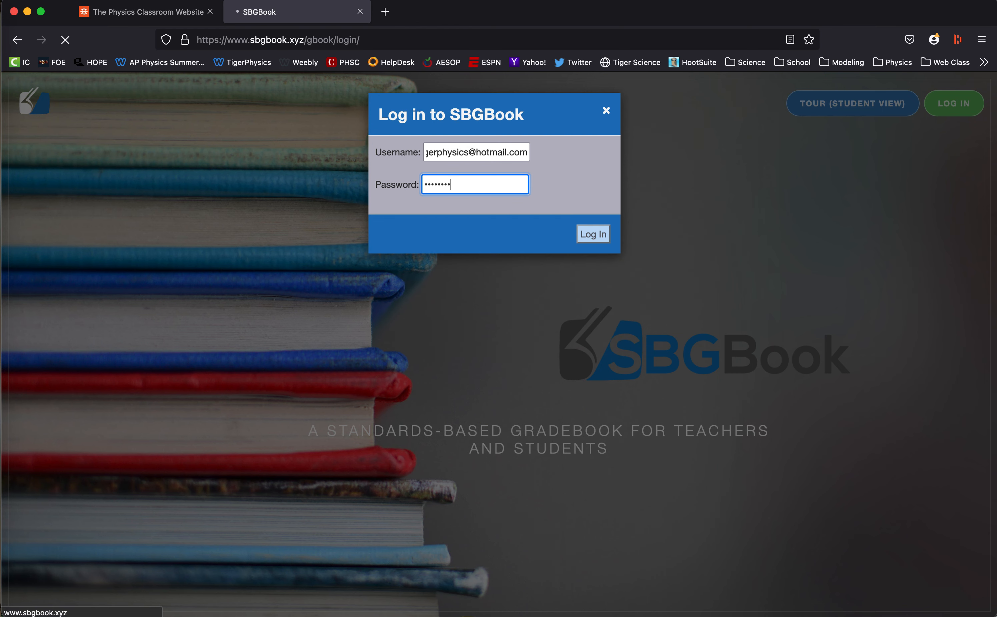
pyautogui.click(592, 234)
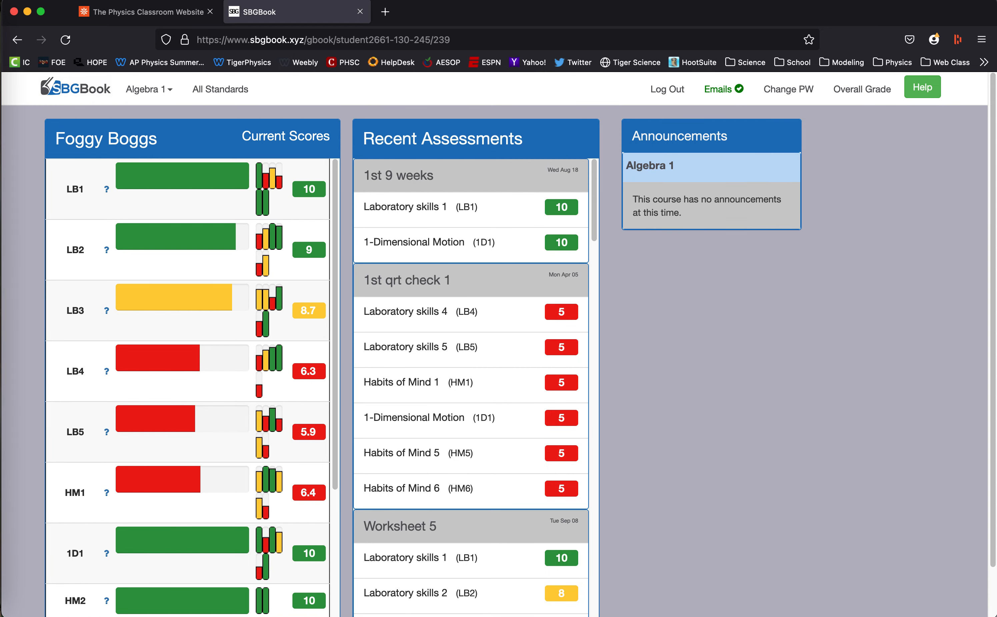
pyautogui.moveTo(719, 387)
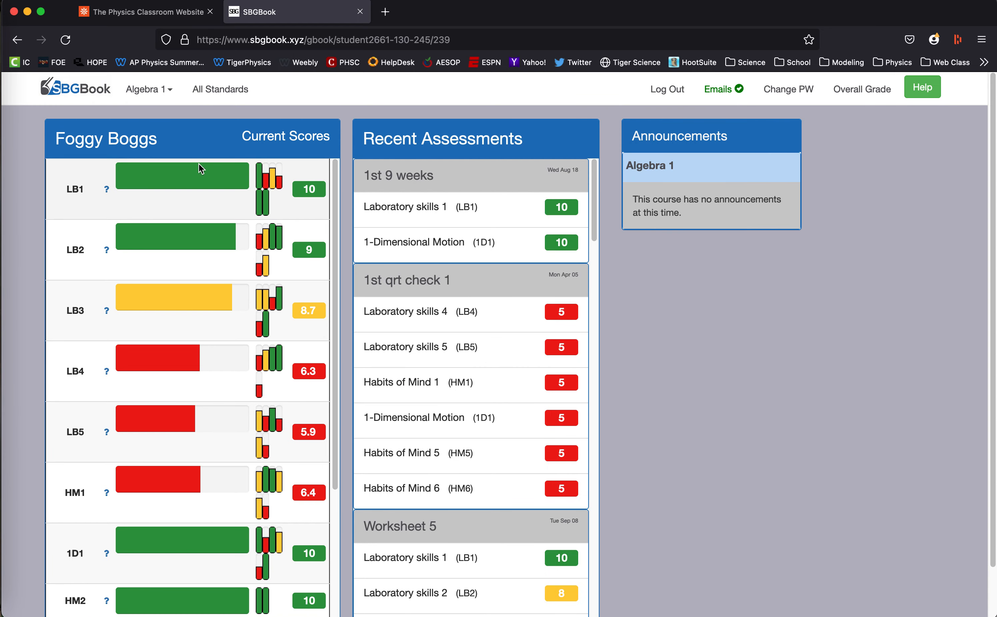
pyautogui.moveTo(112, 200)
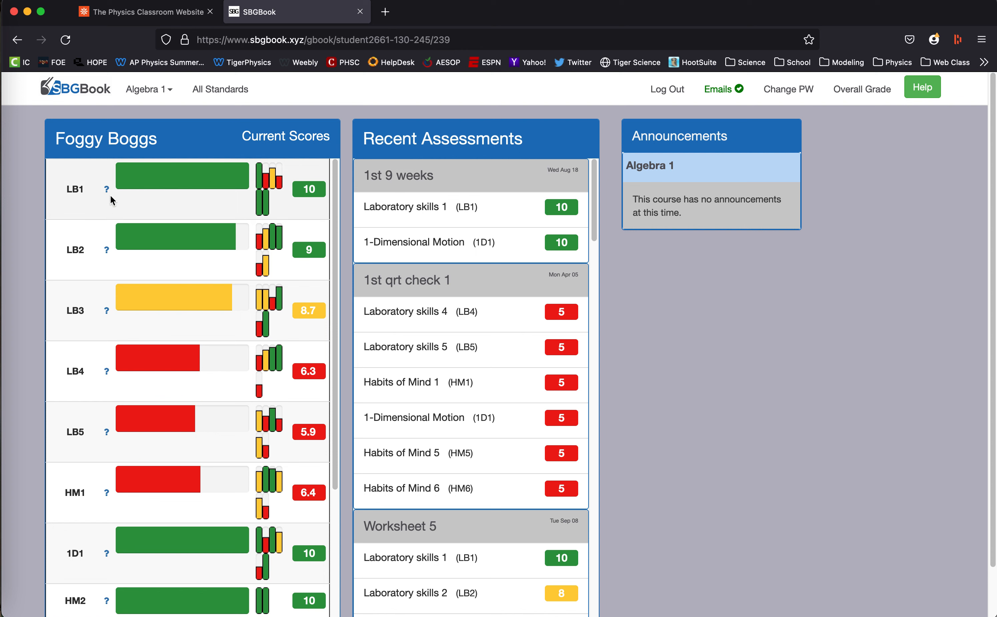
pyautogui.moveTo(51, 345)
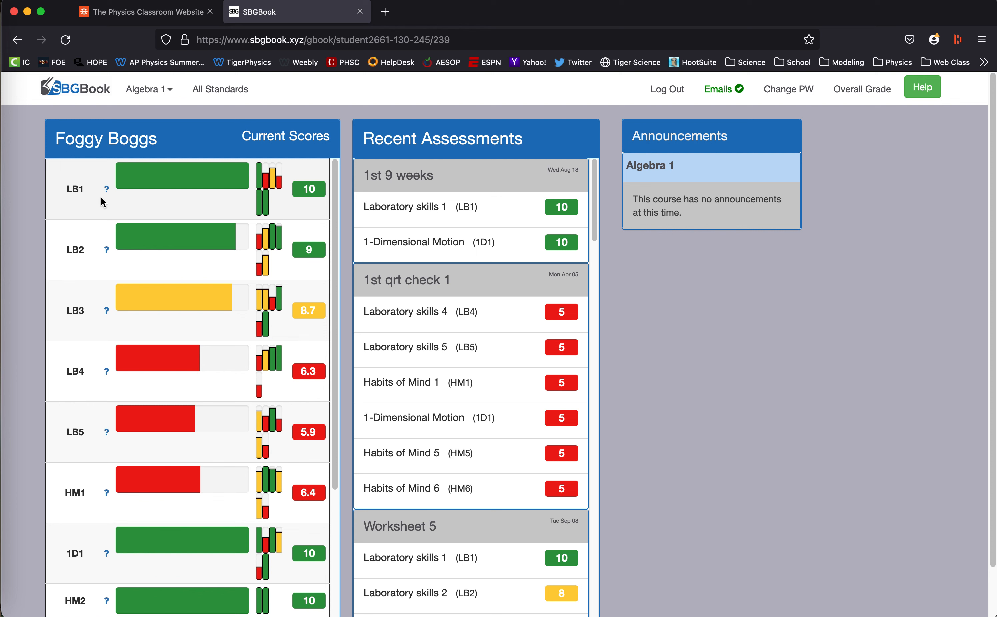
pyautogui.moveTo(106, 190)
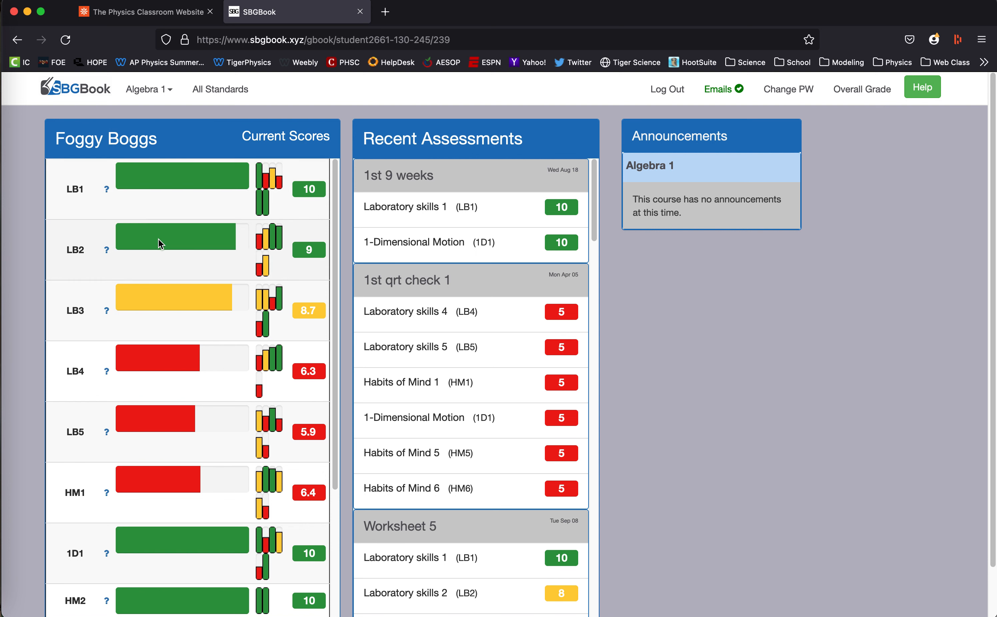
pyautogui.moveTo(188, 306)
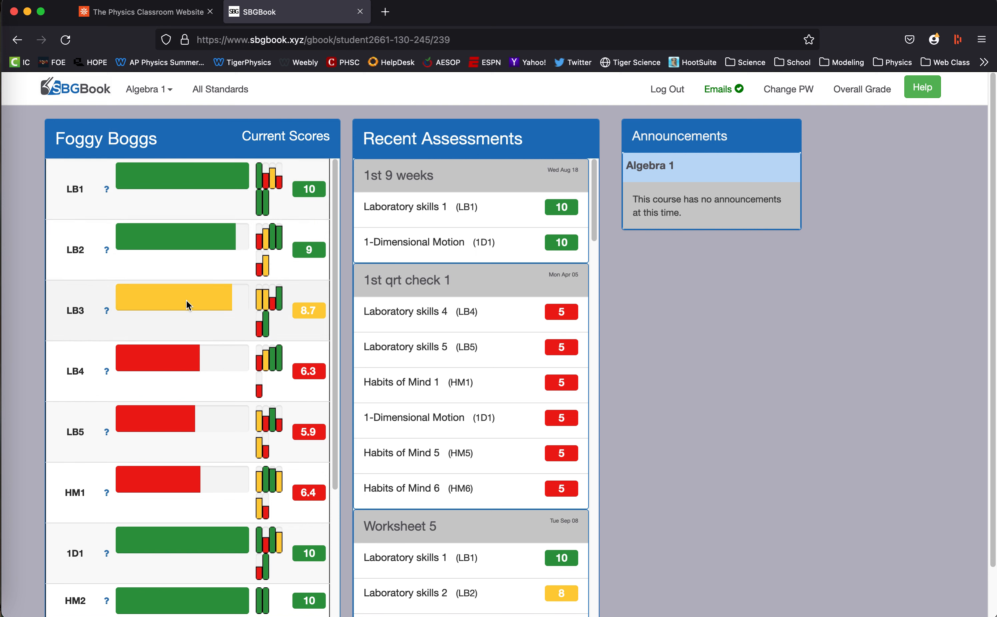
pyautogui.moveTo(223, 362)
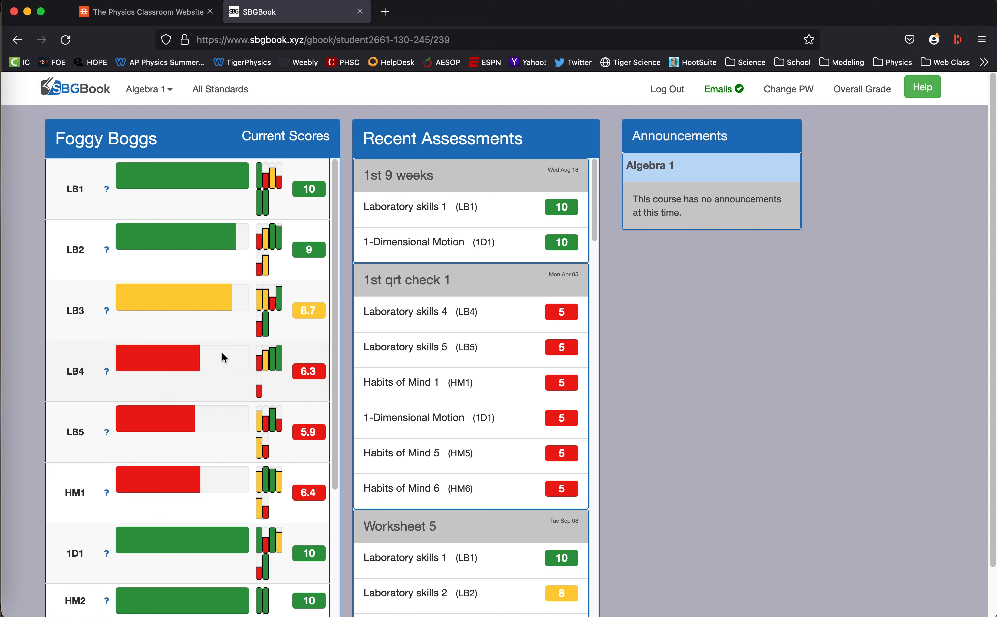
pyautogui.moveTo(261, 188)
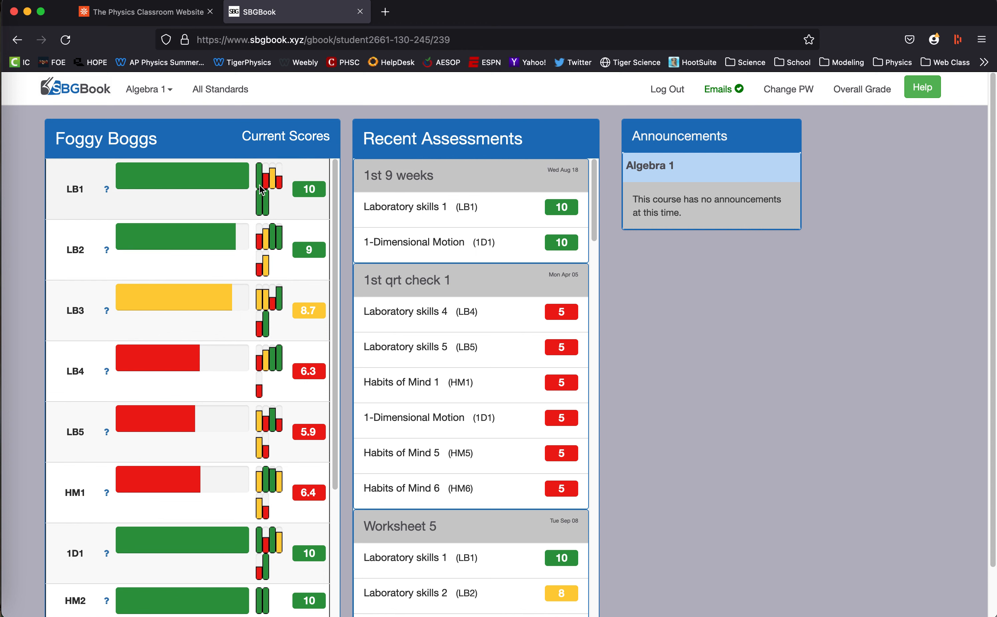
pyautogui.moveTo(271, 213)
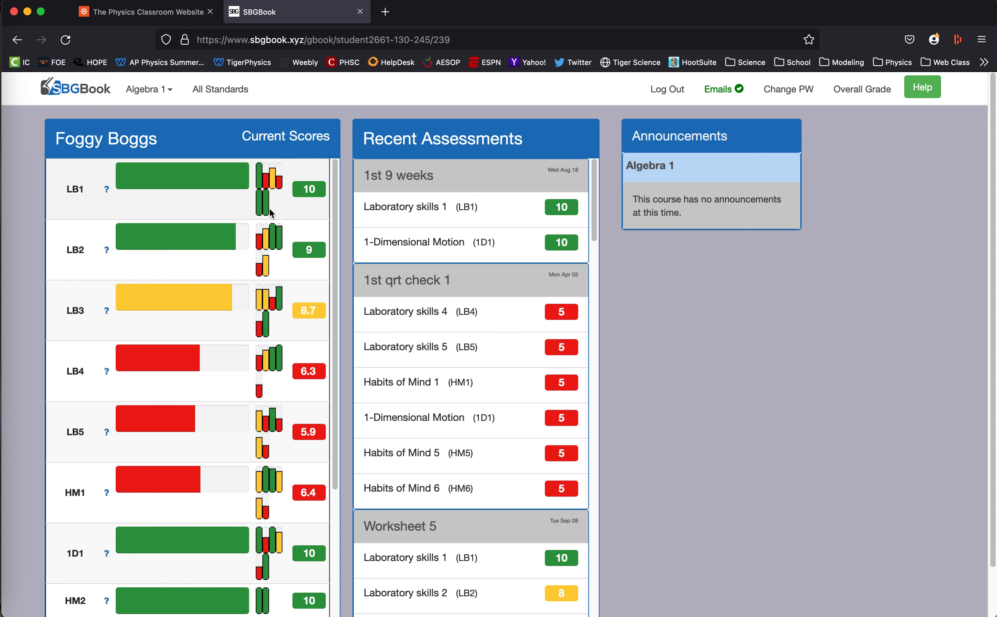
pyautogui.moveTo(279, 184)
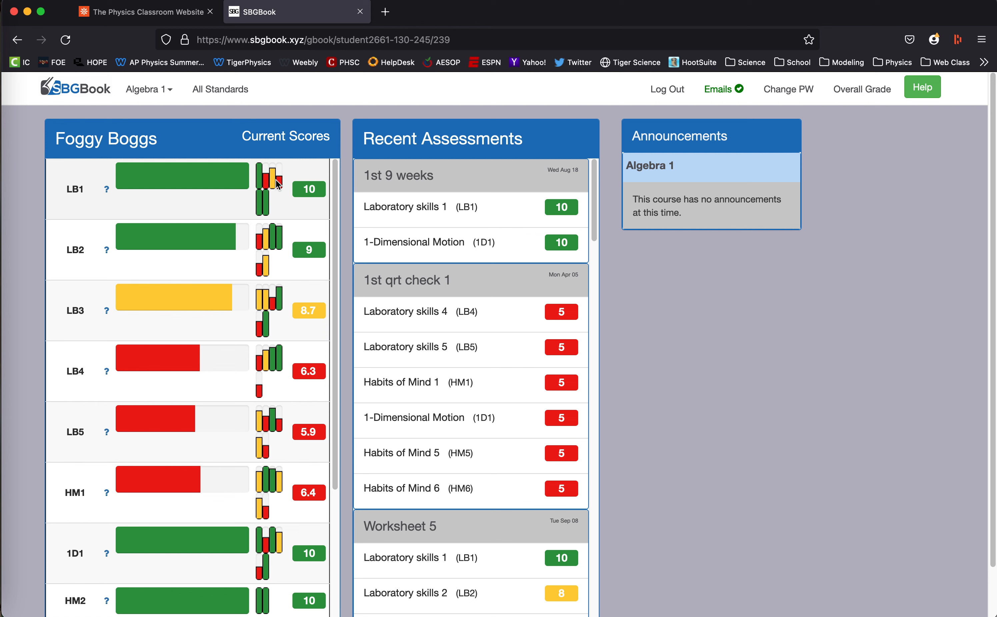
pyautogui.moveTo(100, 217)
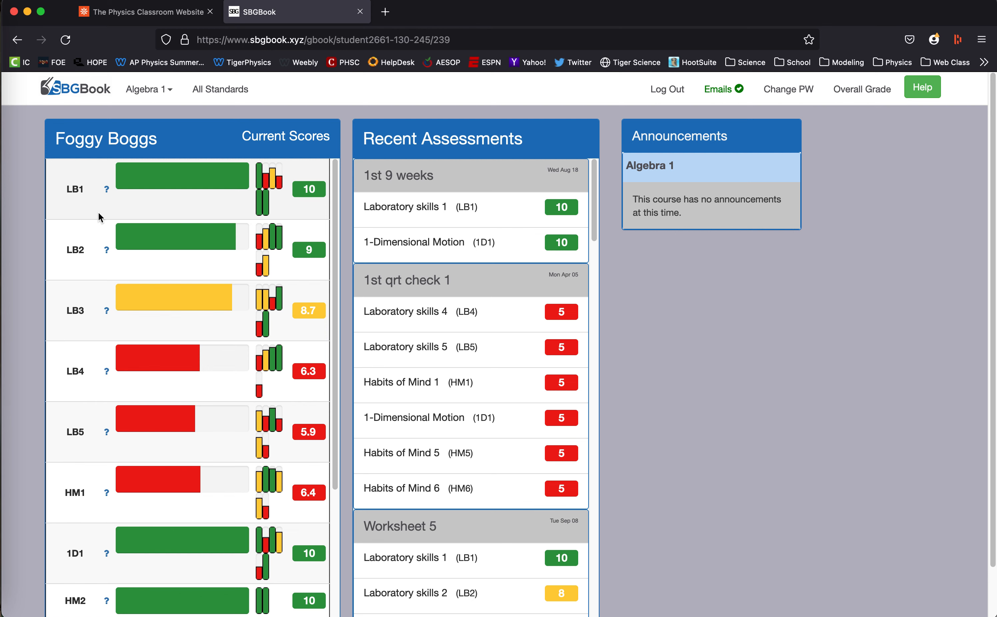
# Scroll the Current Scores list to show the standards from HM2 down to M4
pyautogui.scroll(-3)
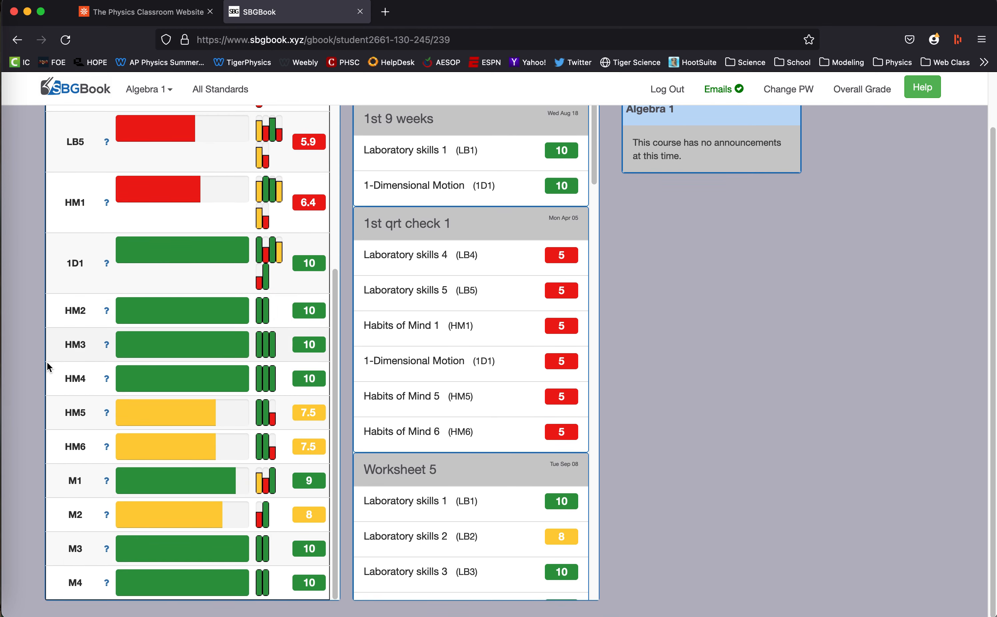
pyautogui.scroll(-3)
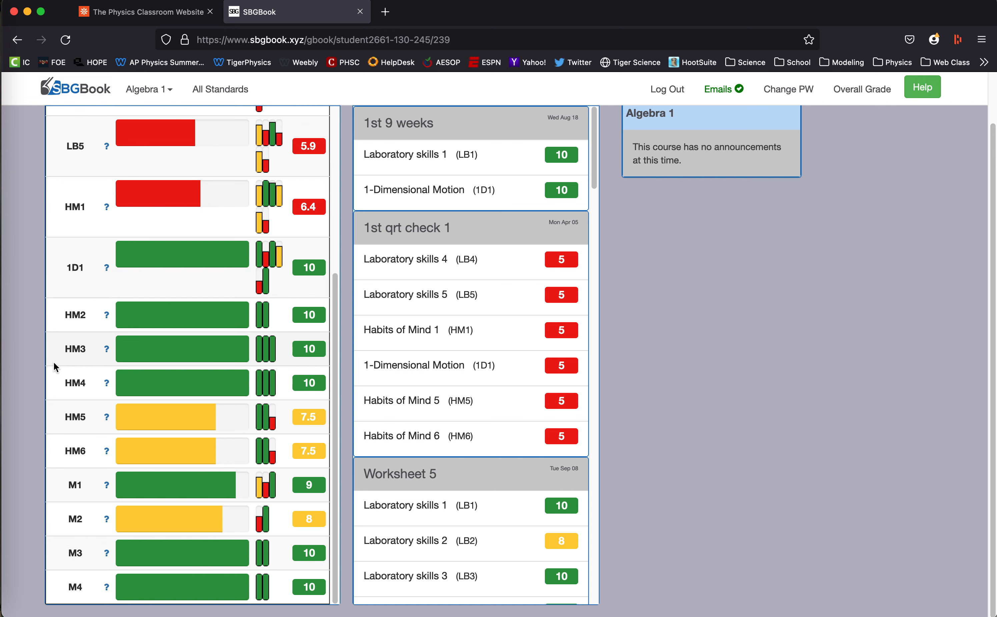
pyautogui.scroll(-3)
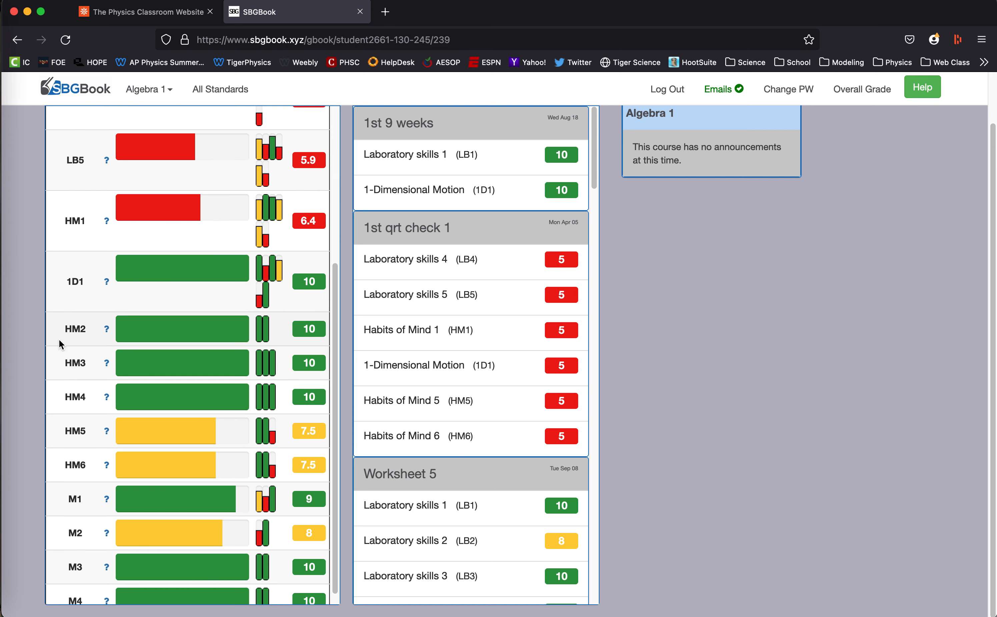
pyautogui.scroll(-3)
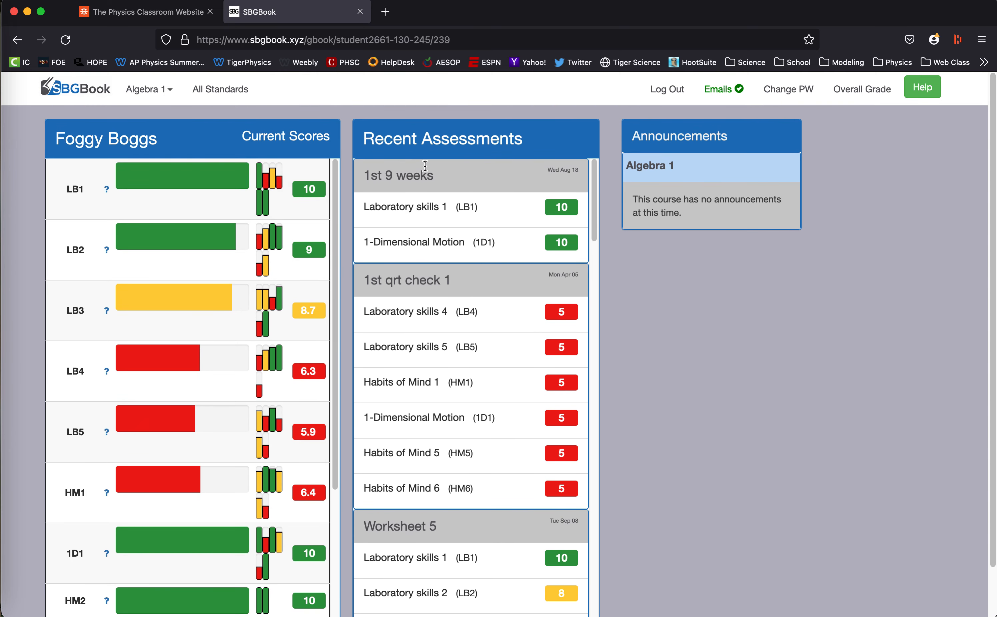
pyautogui.moveTo(483, 411)
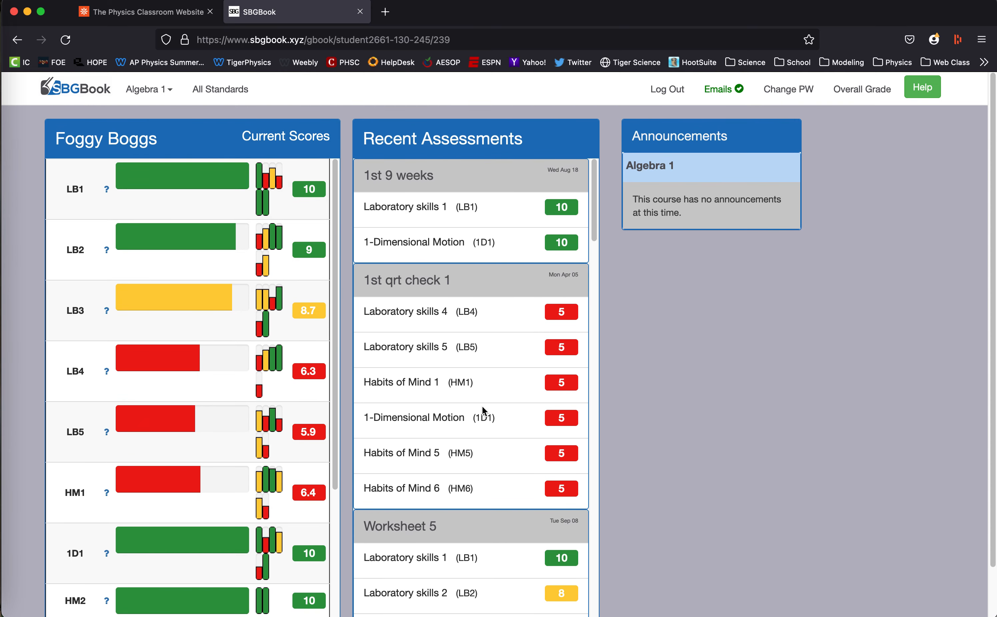
pyautogui.moveTo(441, 183)
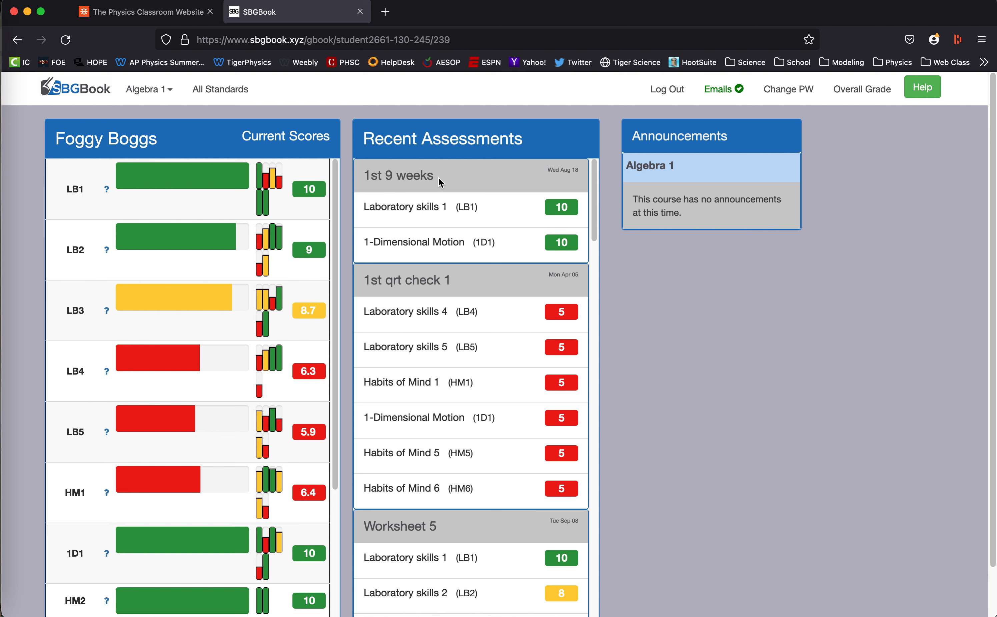
pyautogui.moveTo(485, 199)
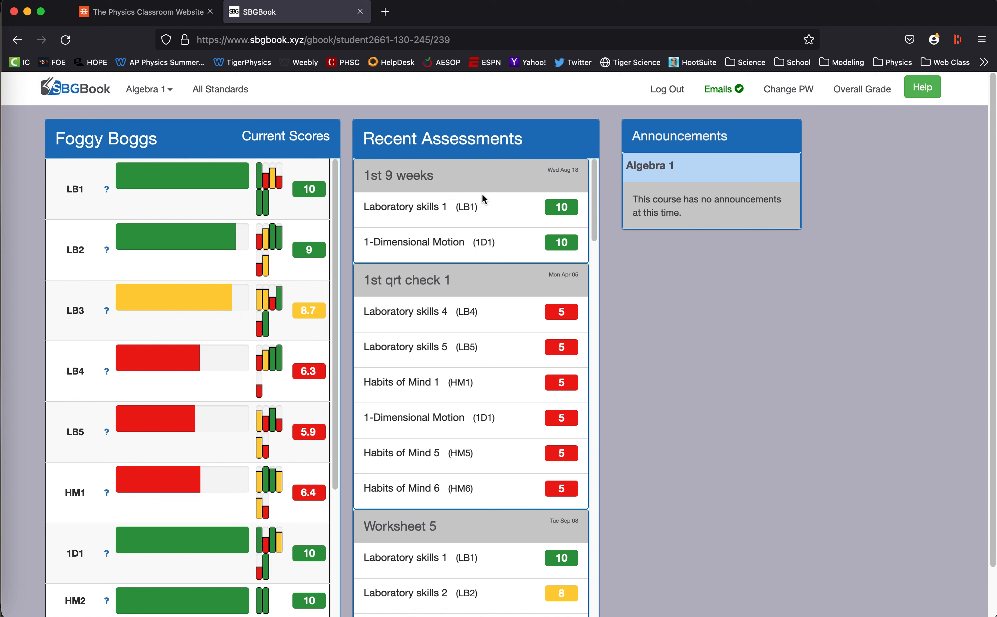
pyautogui.moveTo(431, 304)
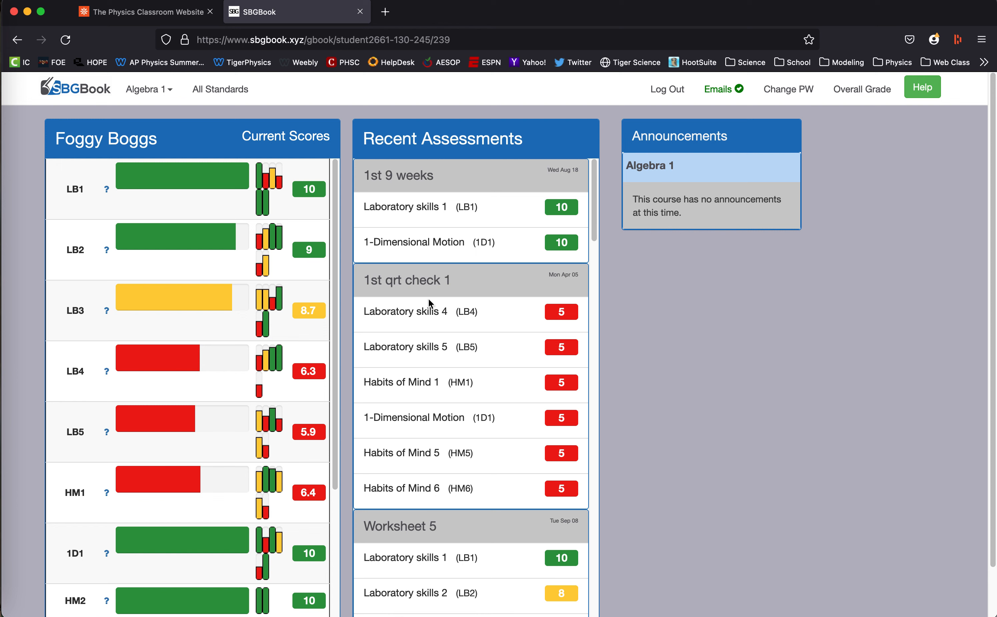
pyautogui.moveTo(411, 323)
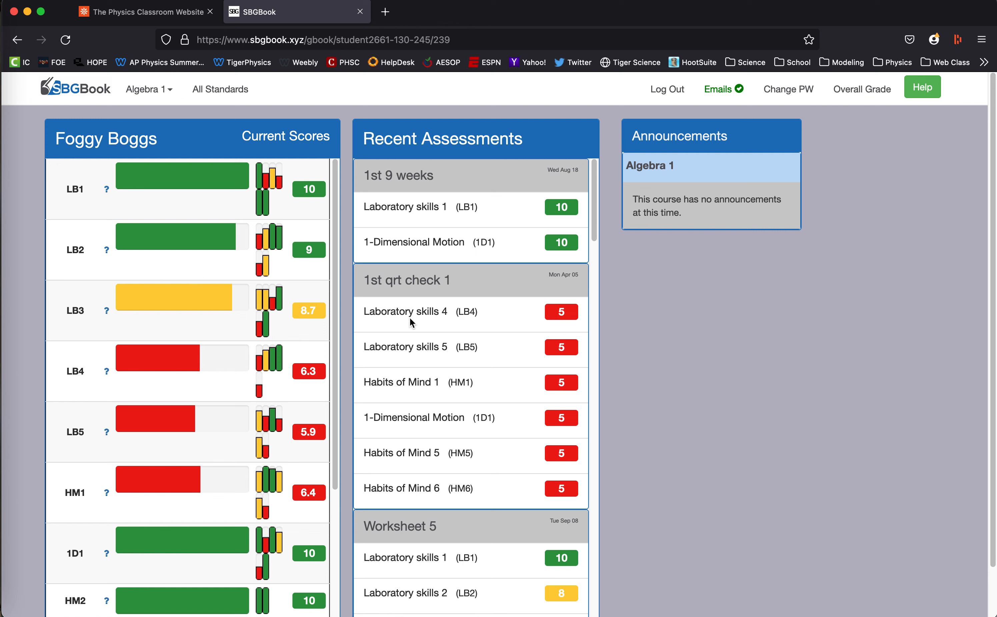
# Scroll Recent Assessments to Worksheet 5 and show the overall grade for All Standards (86)
pyautogui.scroll(-3)
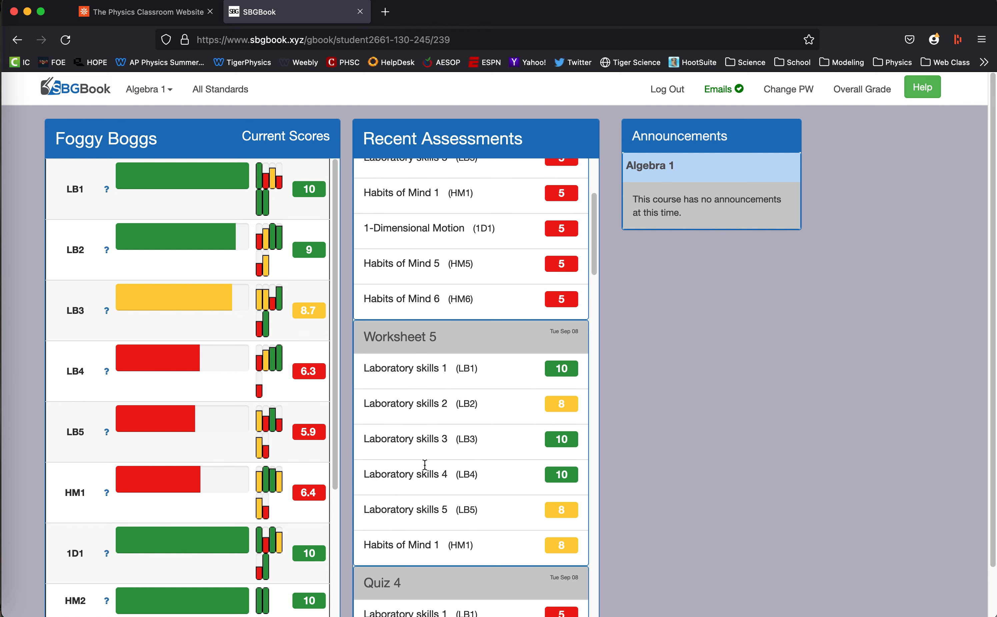
pyautogui.moveTo(571, 390)
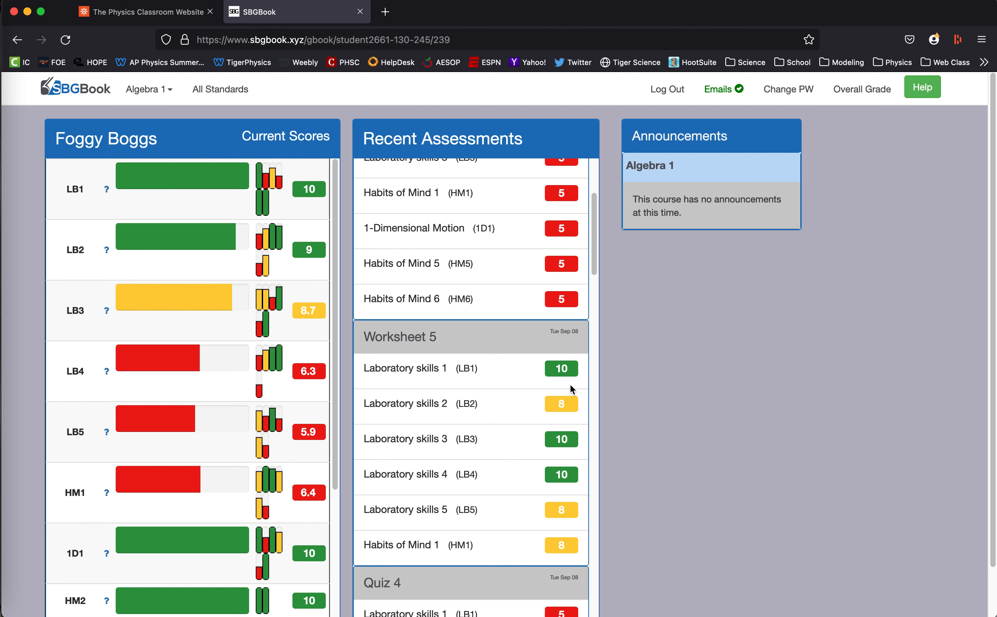
pyautogui.moveTo(569, 547)
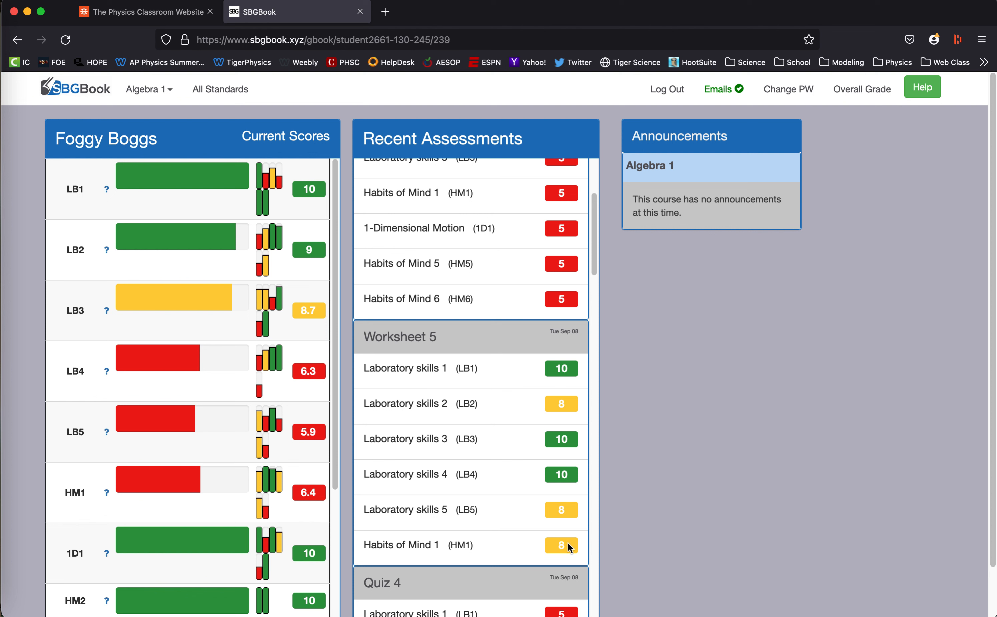
pyautogui.moveTo(635, 357)
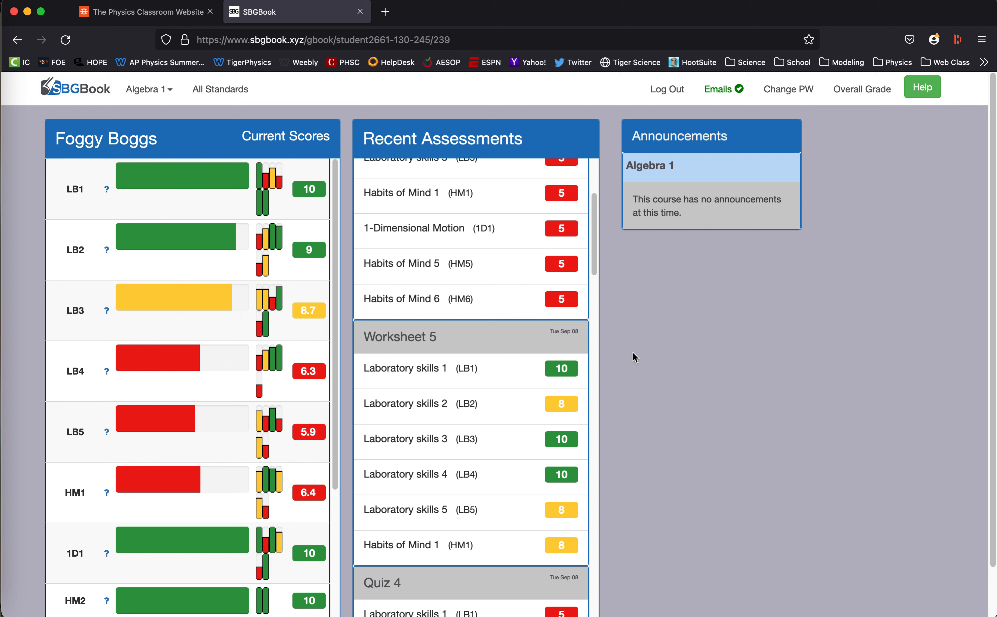
pyautogui.moveTo(862, 90)
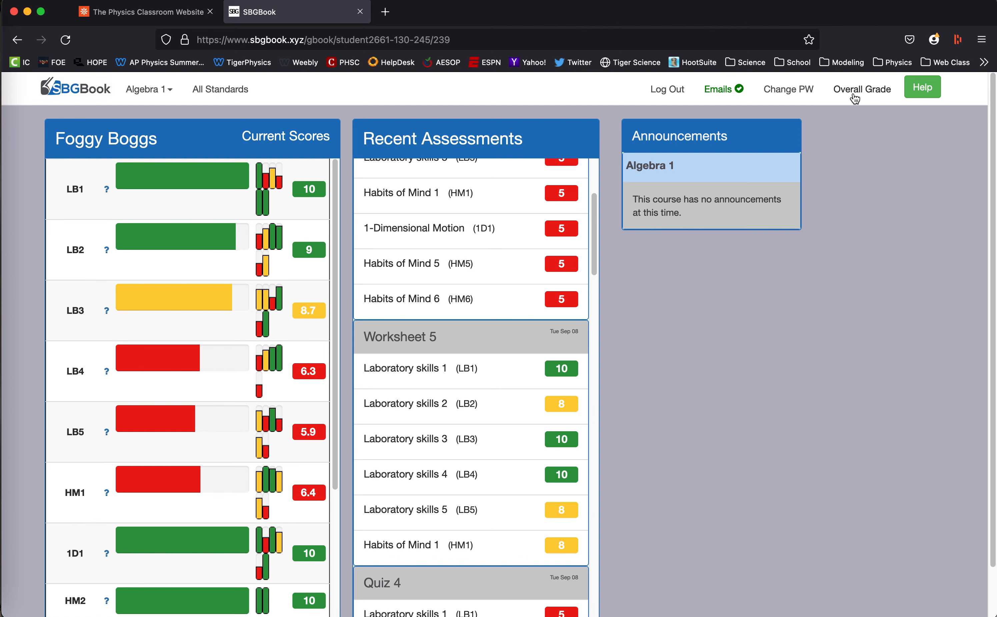
pyautogui.click(863, 90)
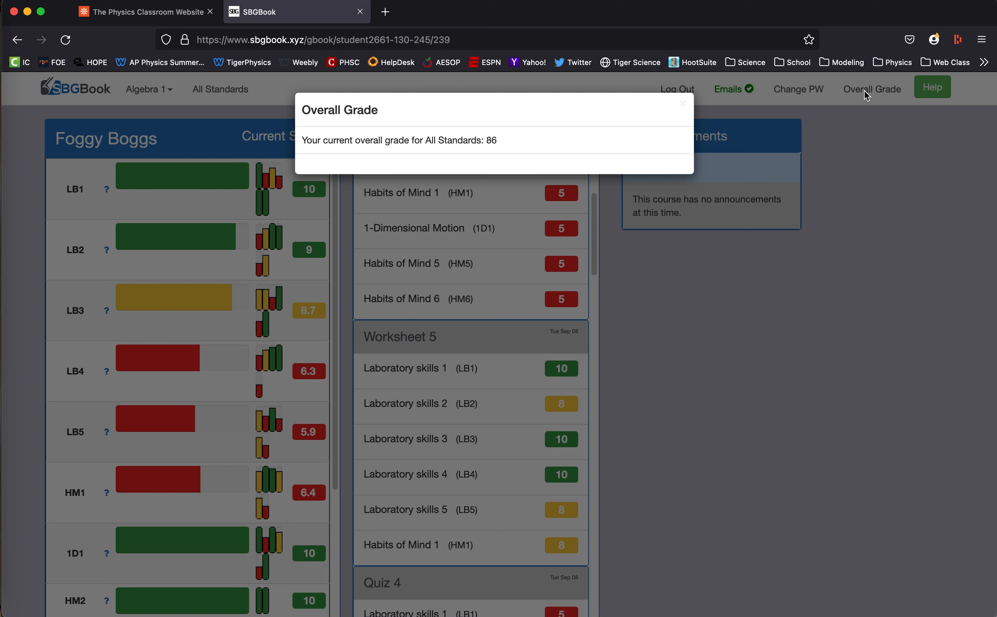
pyautogui.moveTo(506, 146)
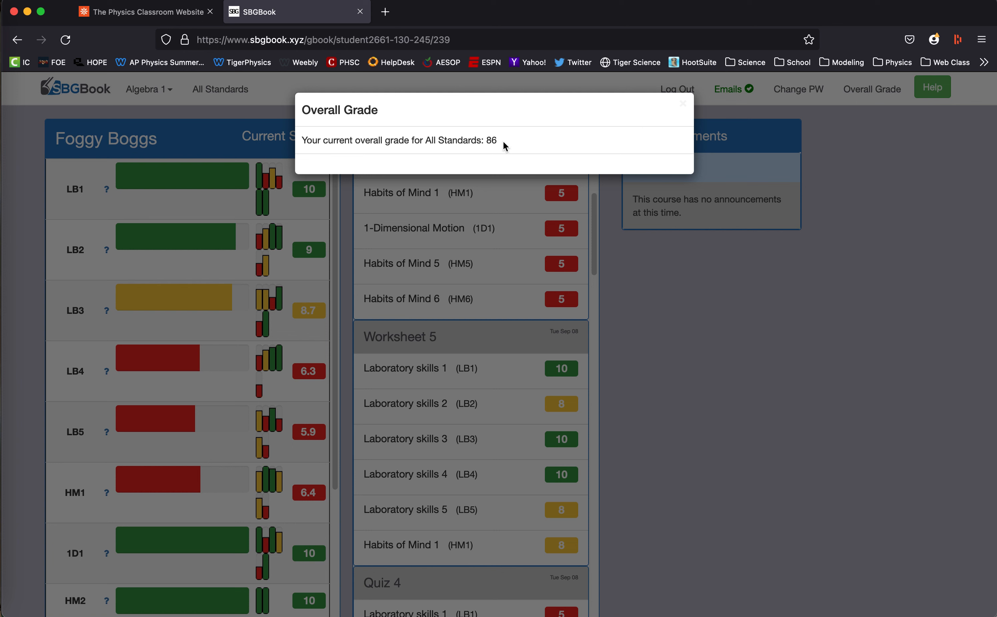
pyautogui.moveTo(846, 158)
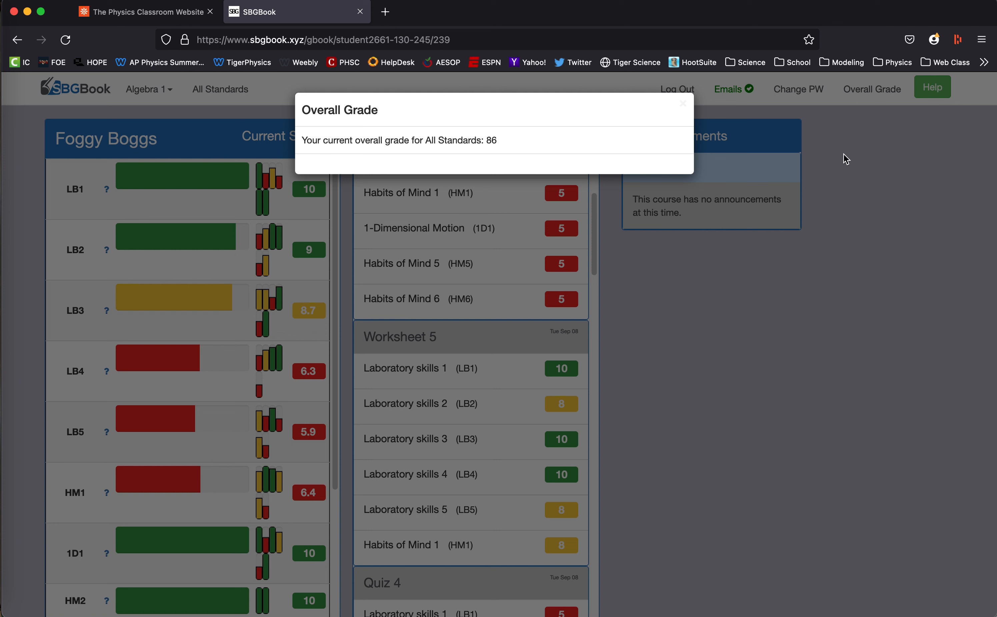
# Dismiss the Overall Grade popup and open the LB1 (Laboratory skills 1) score details
pyautogui.click(681, 103)
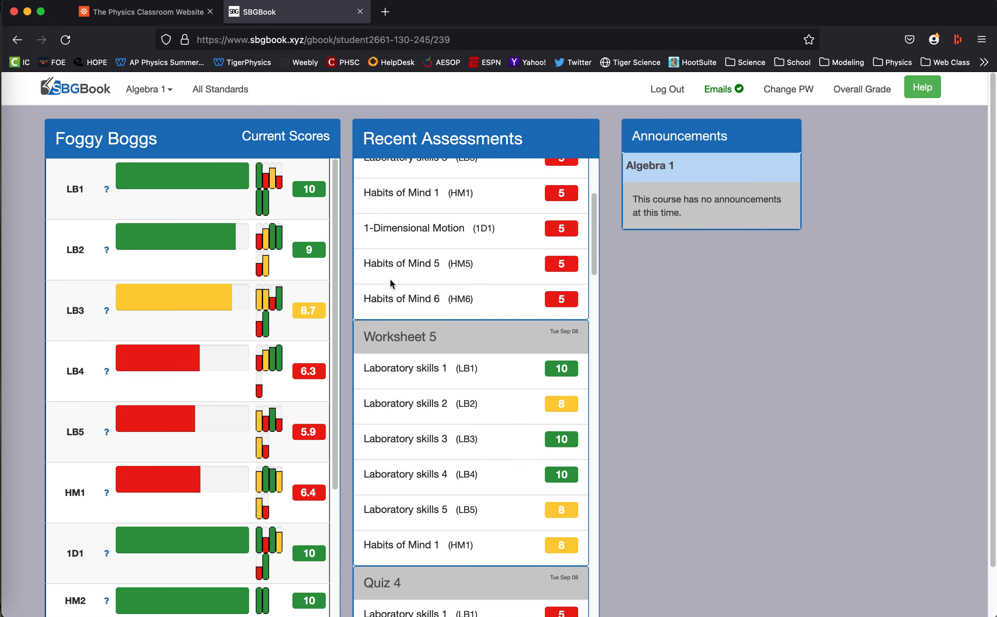
pyautogui.moveTo(76, 203)
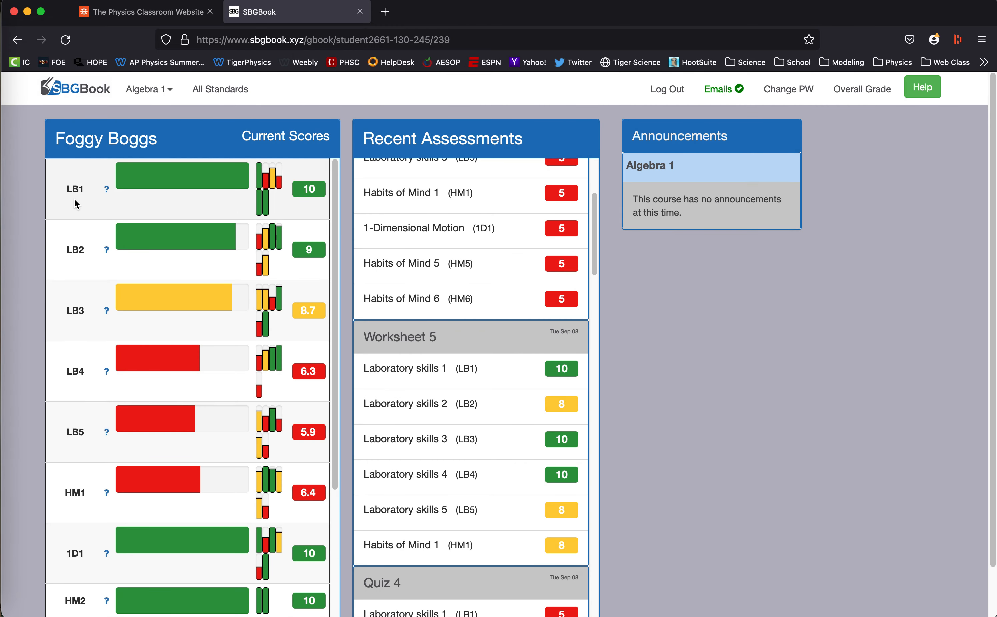
pyautogui.moveTo(309, 188)
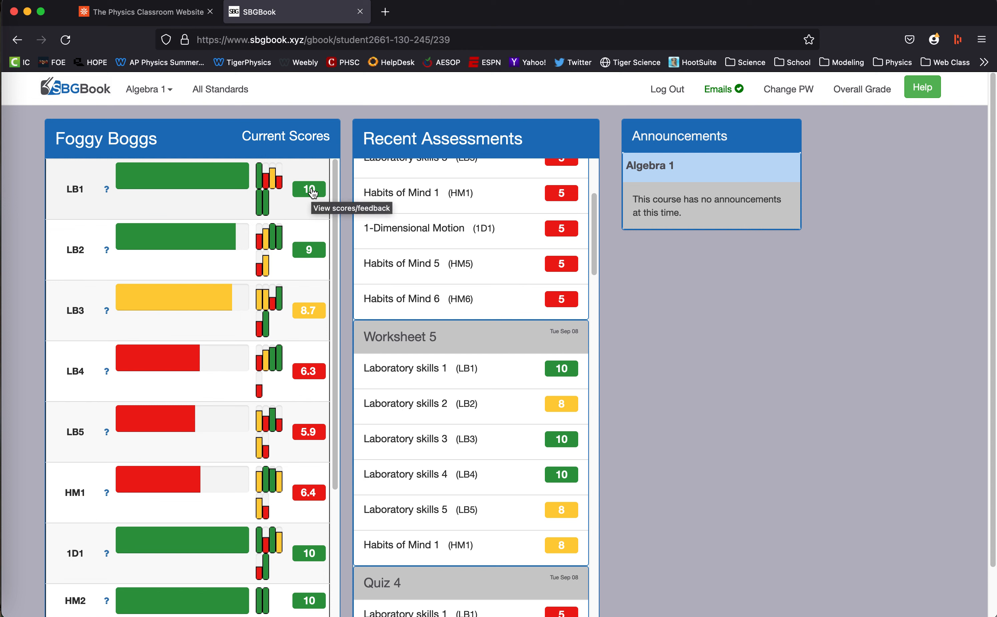
pyautogui.moveTo(263, 180)
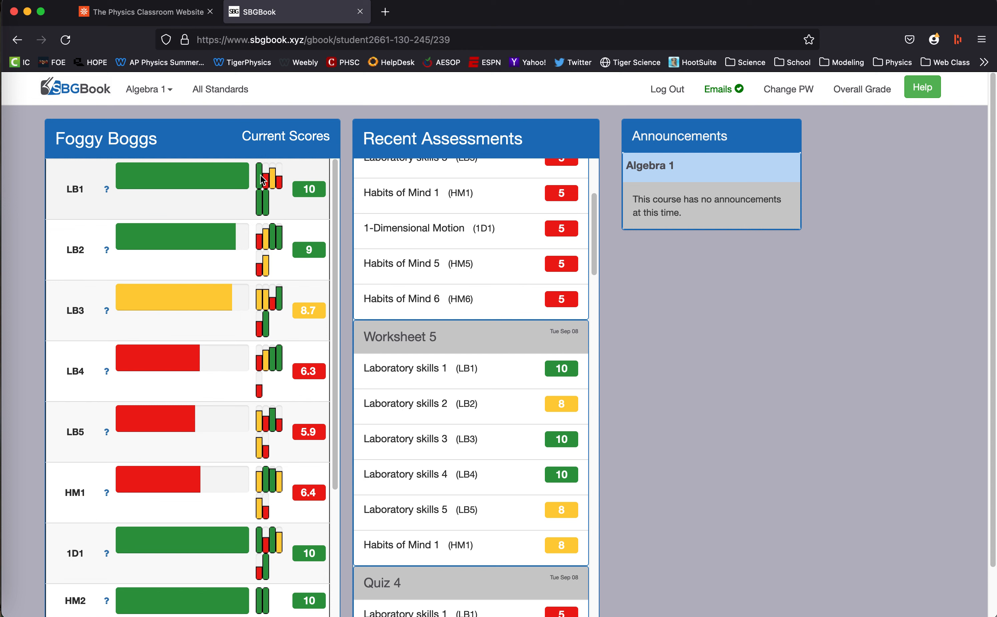
pyautogui.moveTo(311, 197)
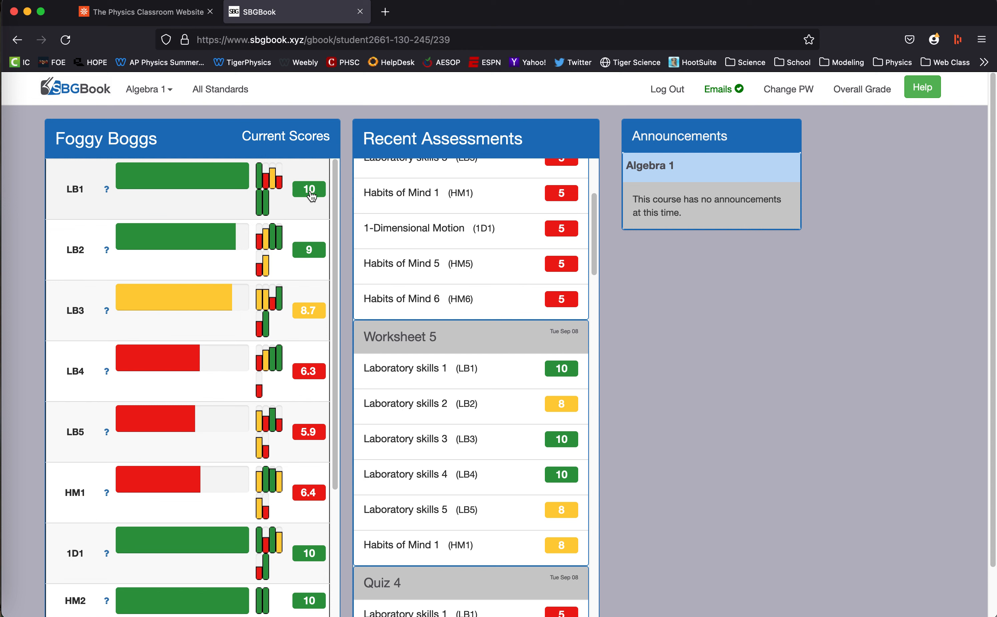
pyautogui.moveTo(309, 189)
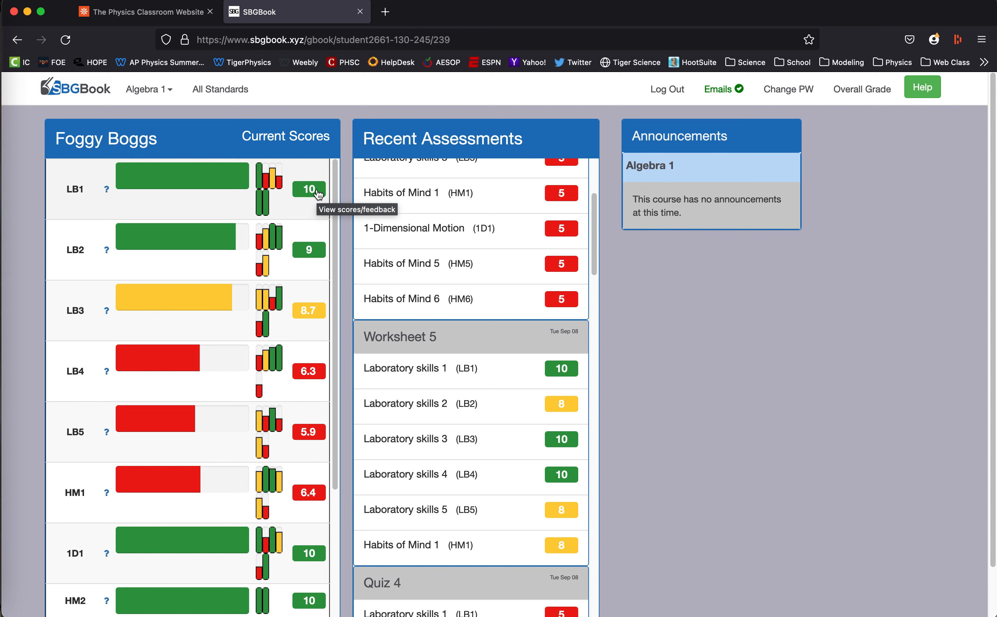
pyautogui.click(309, 189)
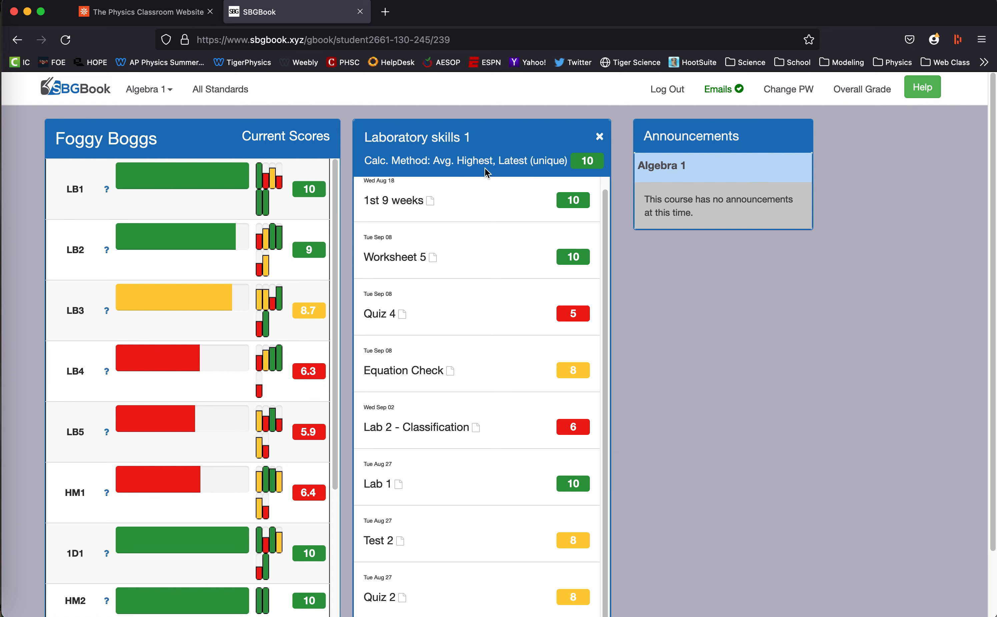
pyautogui.moveTo(544, 171)
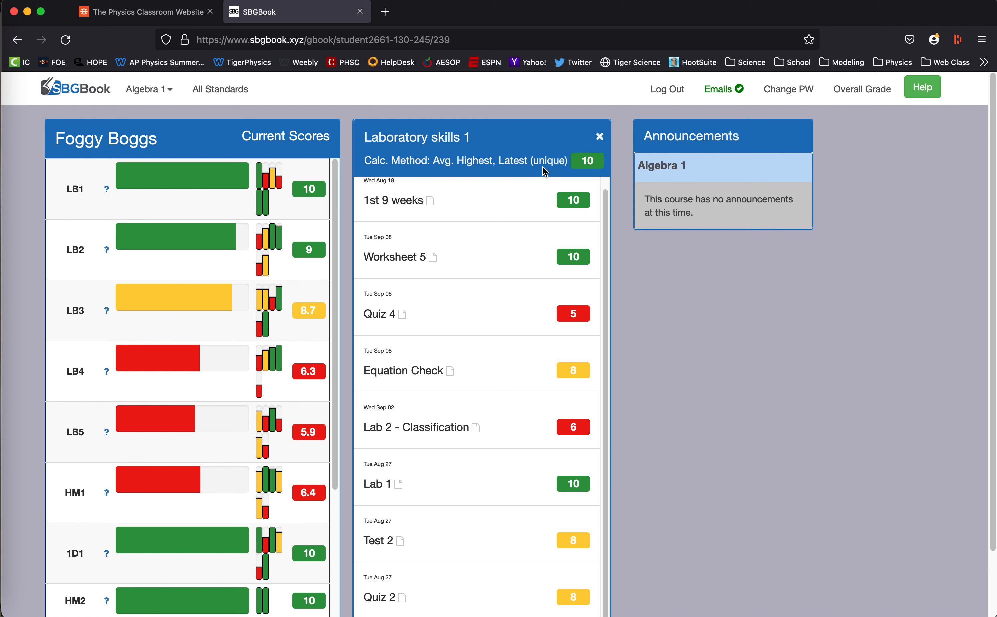
pyautogui.moveTo(534, 172)
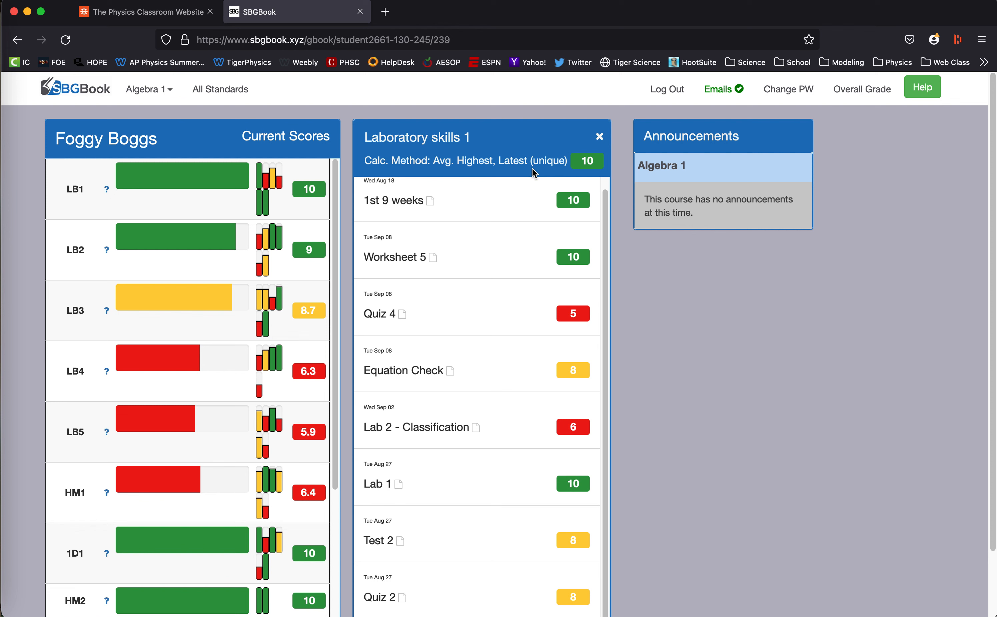
pyautogui.moveTo(512, 202)
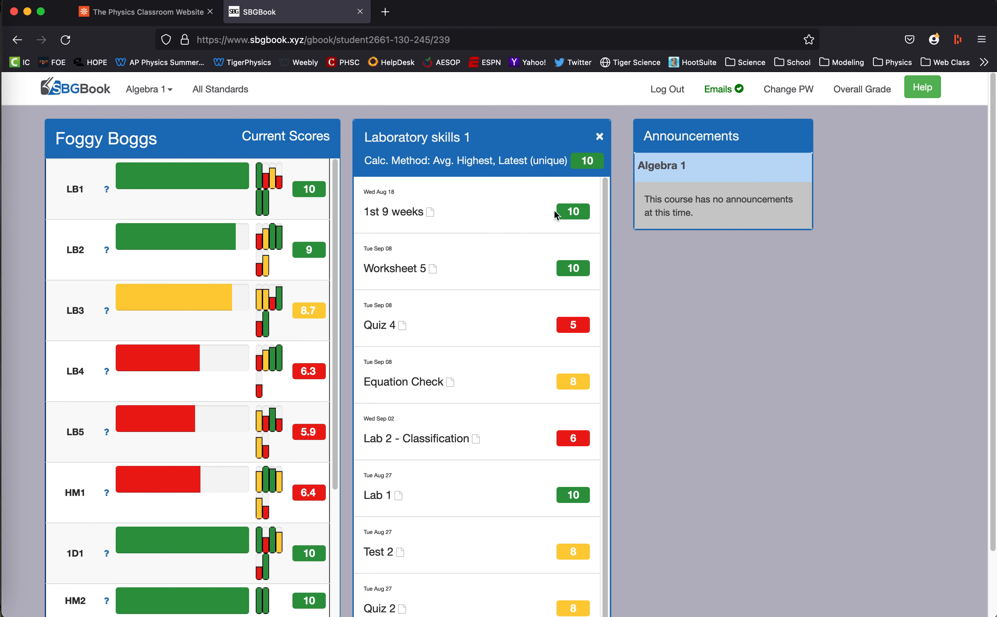
pyautogui.moveTo(584, 218)
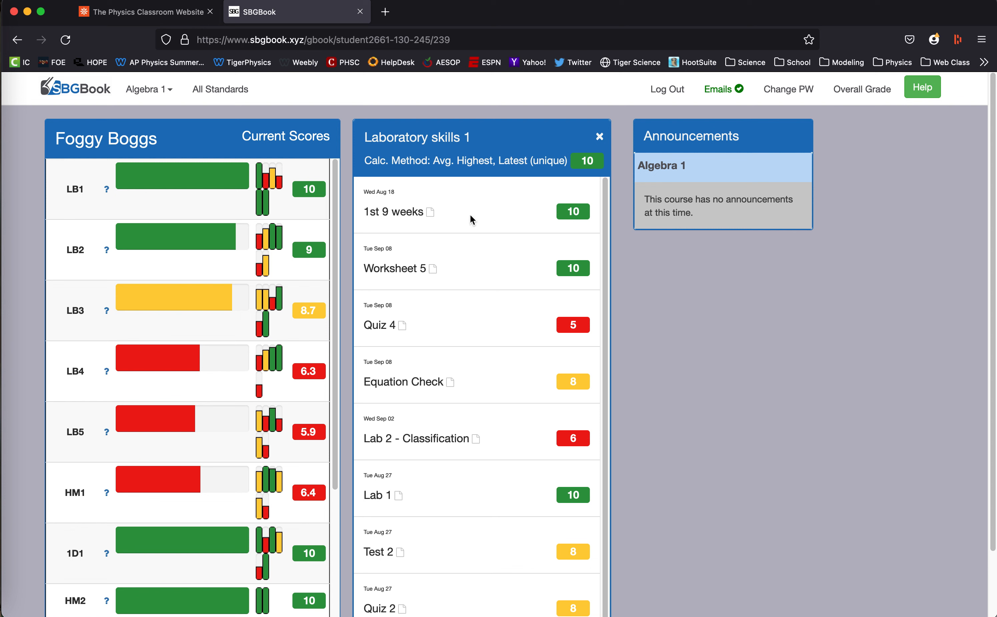
pyautogui.moveTo(499, 267)
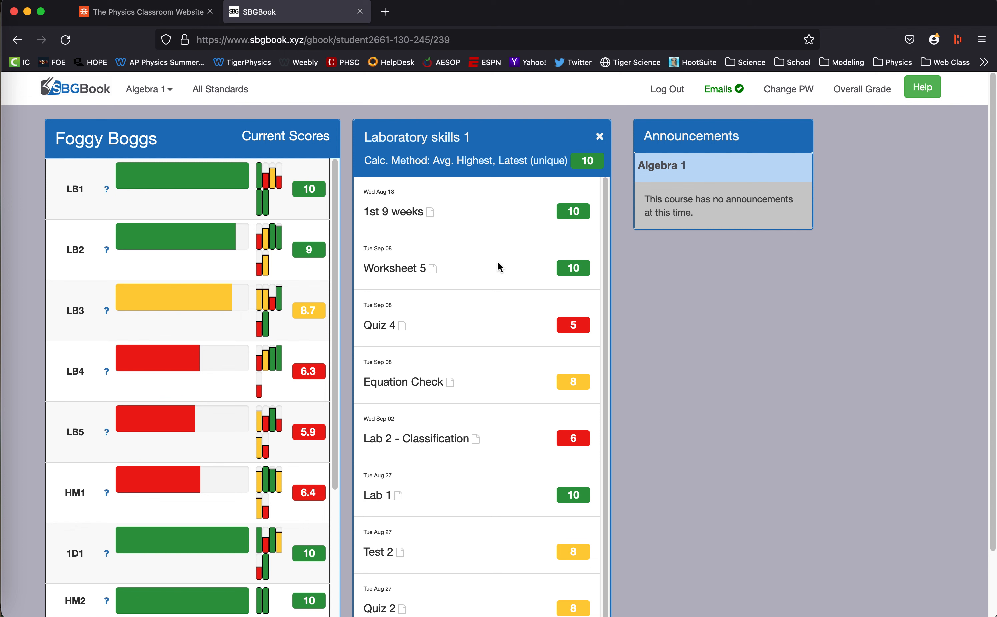
pyautogui.moveTo(558, 495)
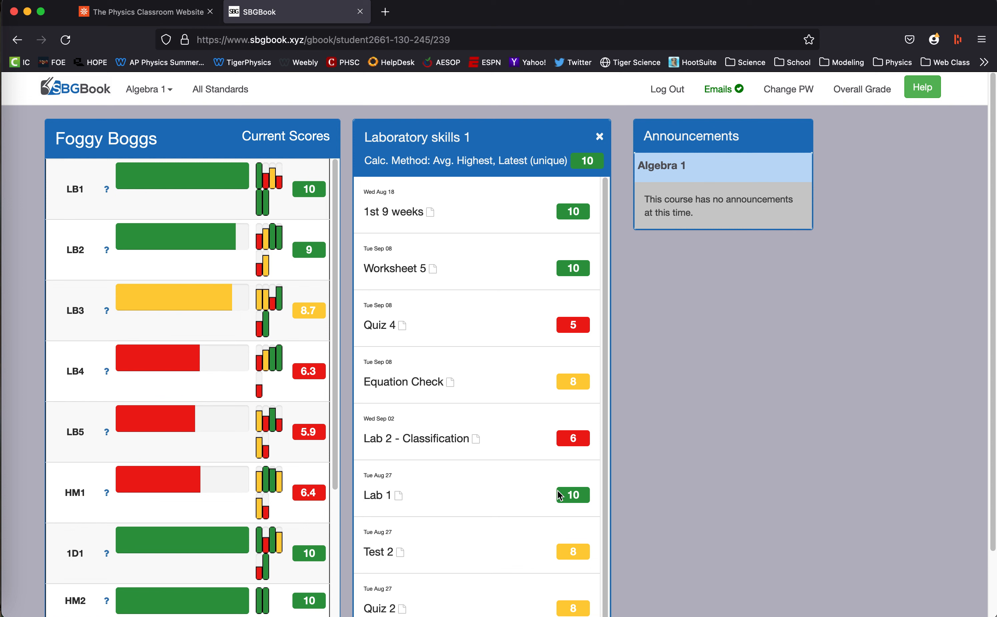
pyautogui.moveTo(547, 497)
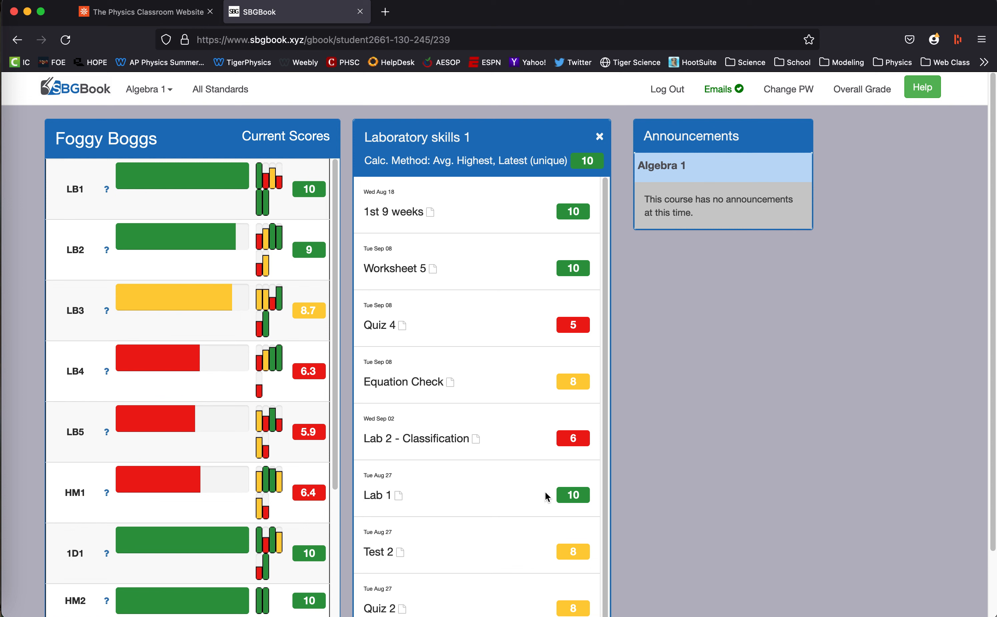
pyautogui.moveTo(561, 225)
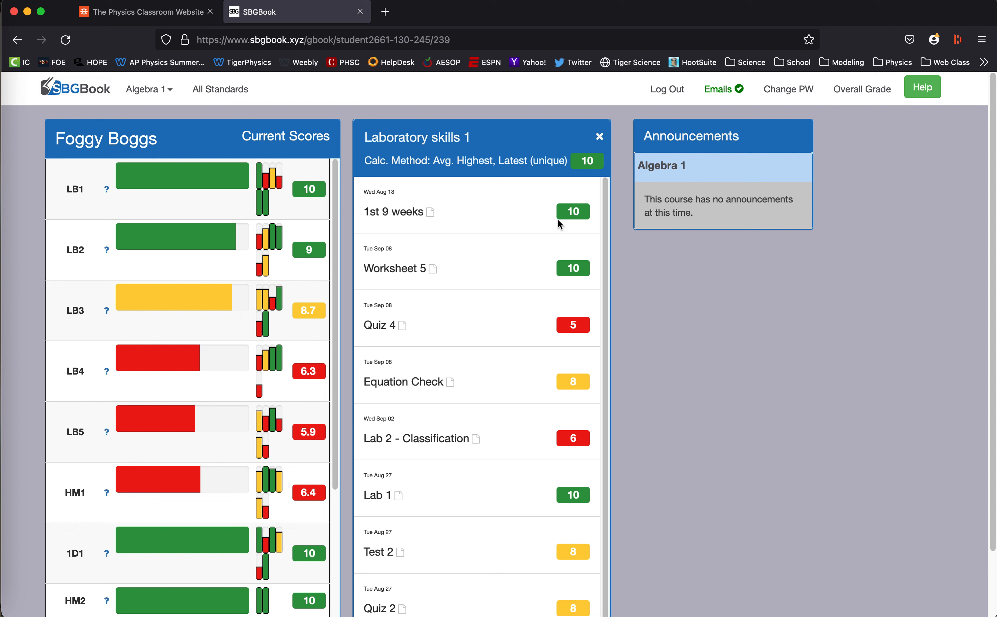
pyautogui.moveTo(600, 166)
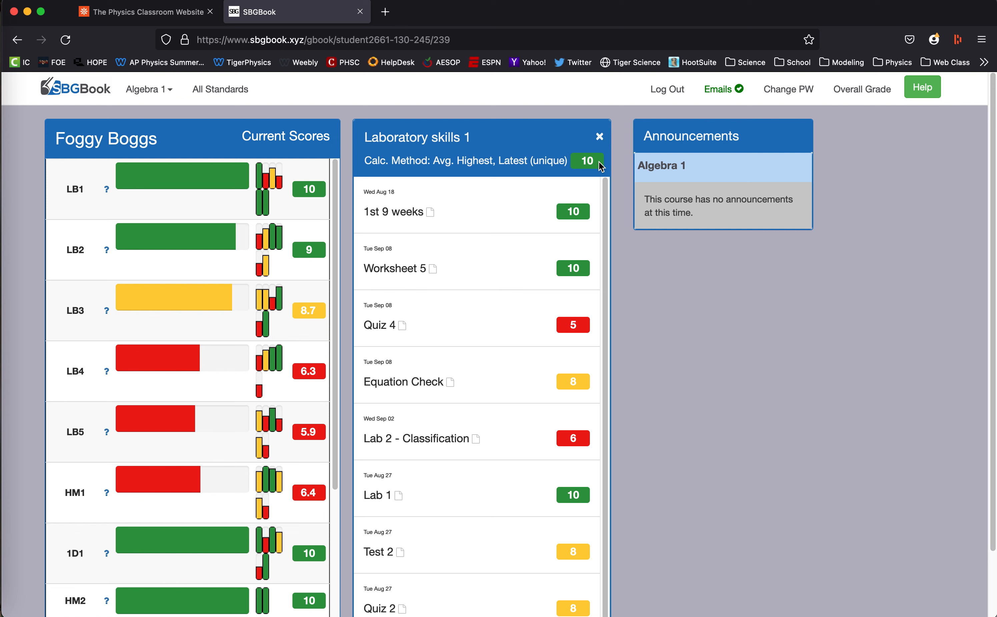
pyautogui.moveTo(526, 455)
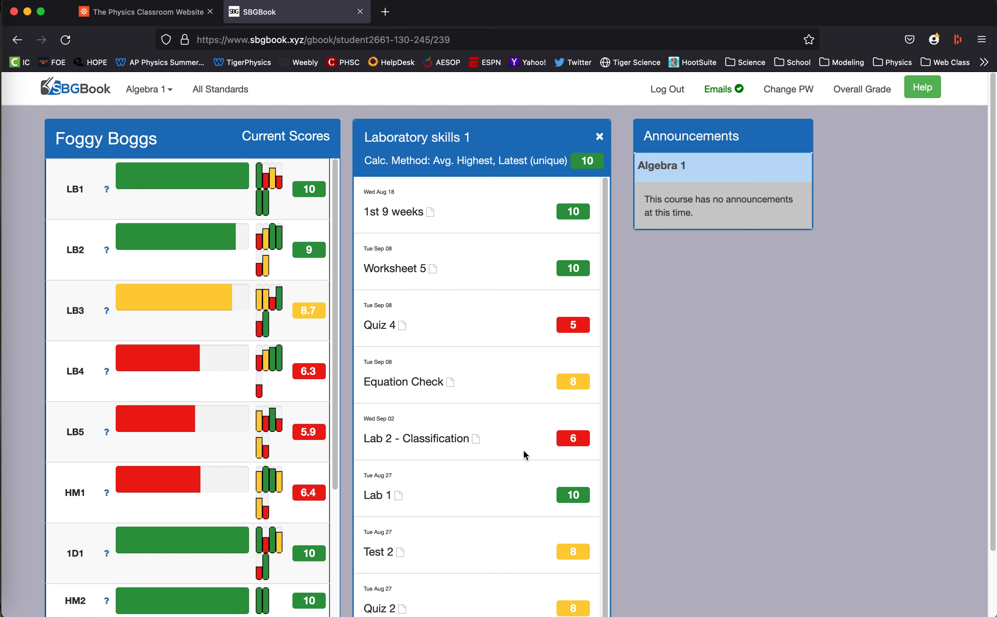
# Scroll the Laboratory skills 1 breakdown down to the Test 2 and Quiz 2 scores
pyautogui.scroll(-3)
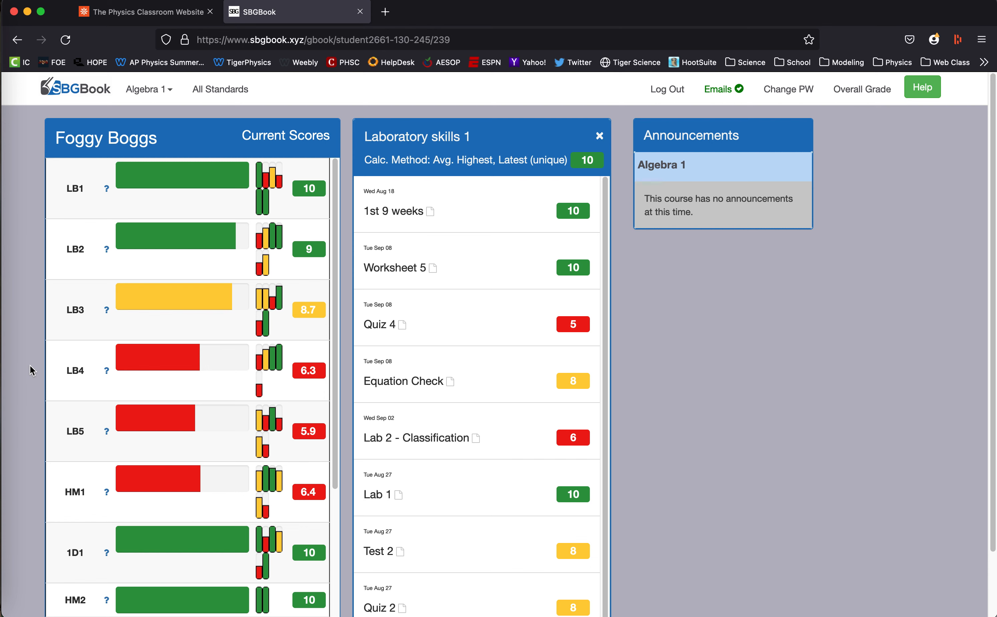
# Scroll the page toward the HM1 standard (score 6.4) in Current Scores
pyautogui.scroll(-3)
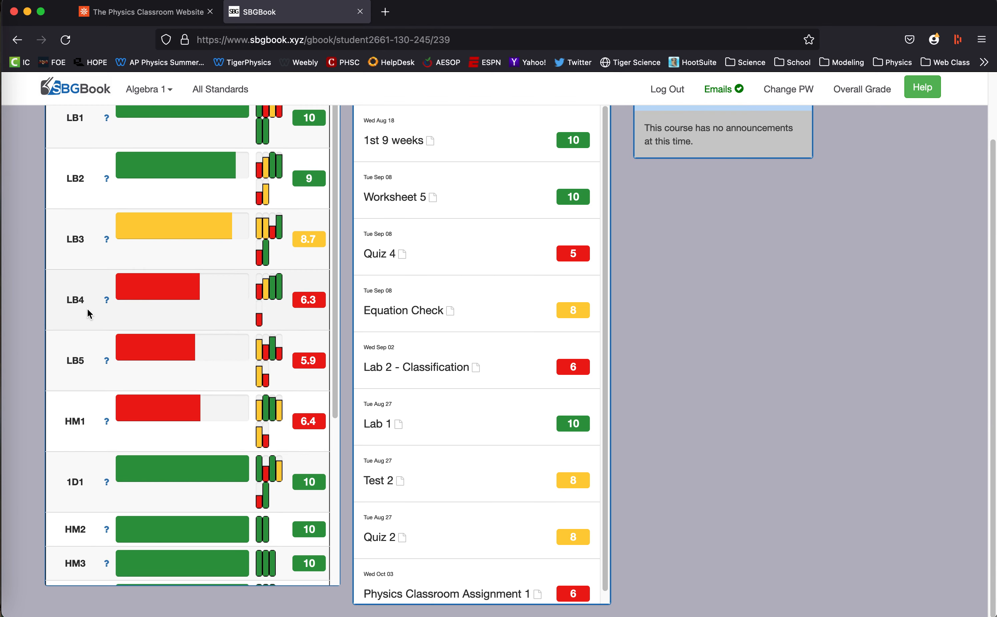
pyautogui.moveTo(81, 425)
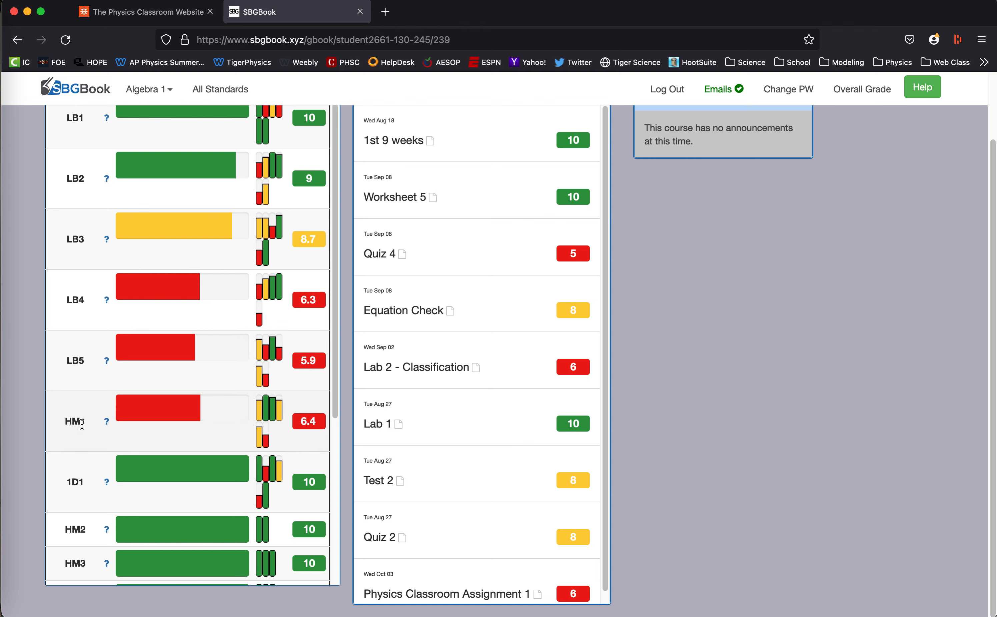
pyautogui.scroll(-3)
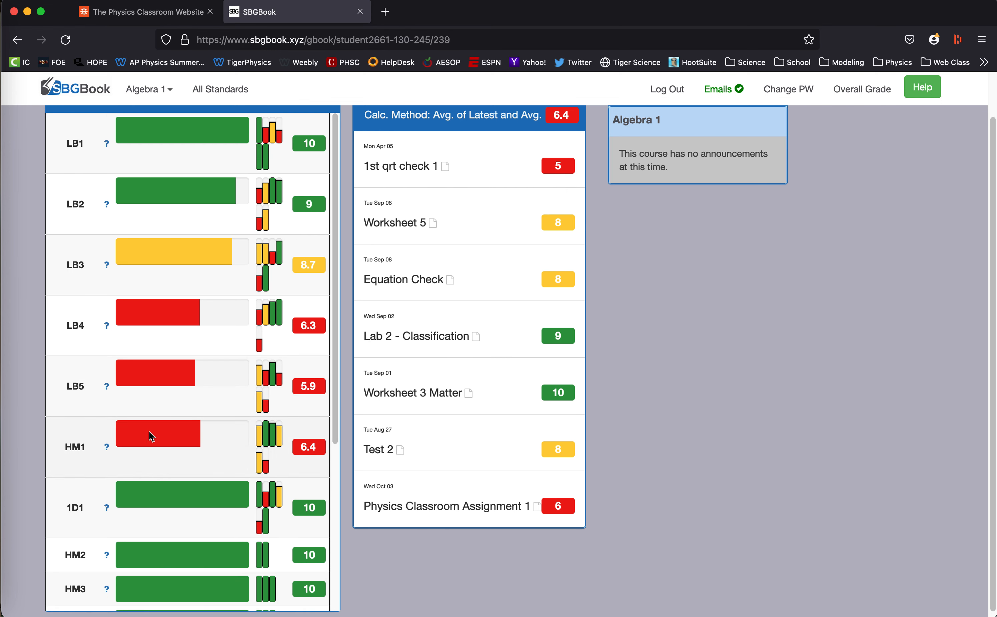
pyautogui.moveTo(106, 448)
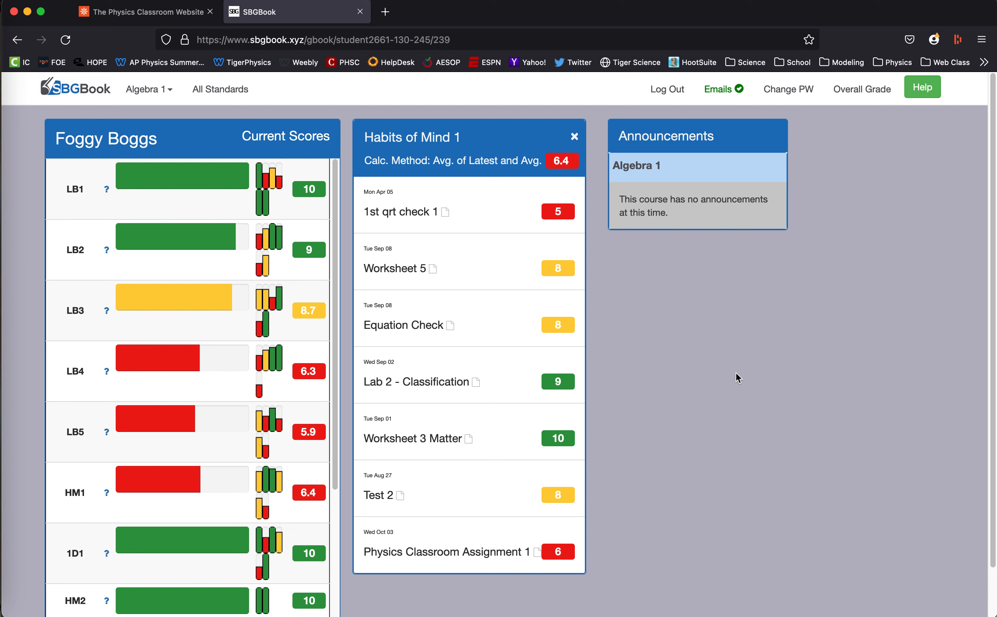
pyautogui.moveTo(724, 353)
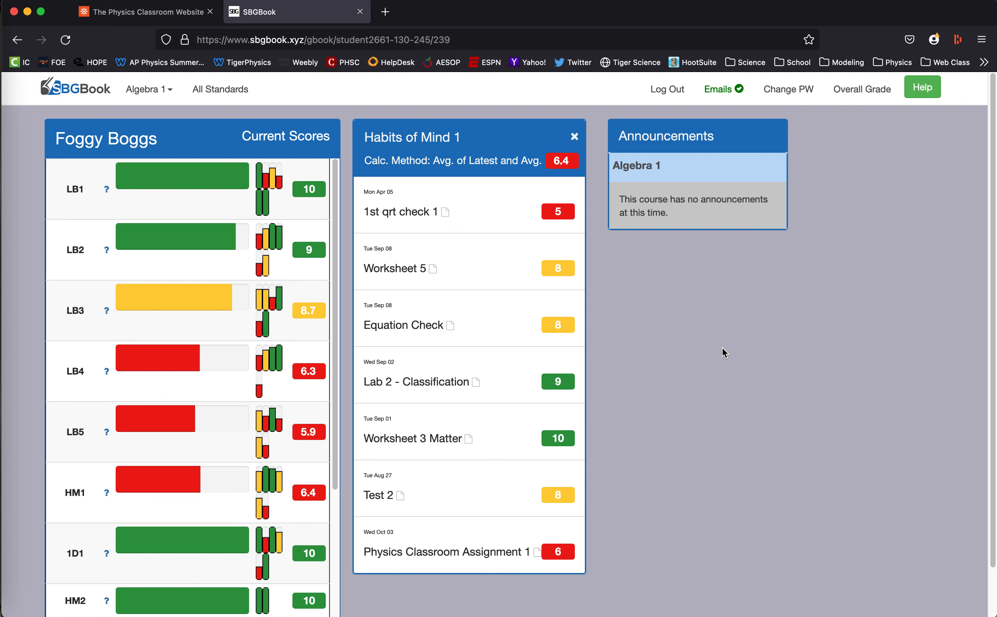